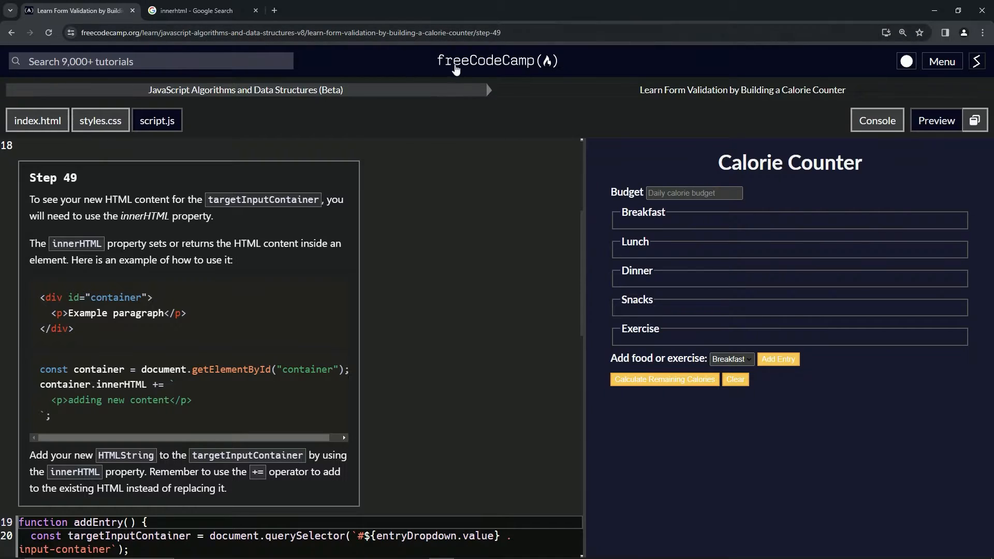
mouse_move(225, 93)
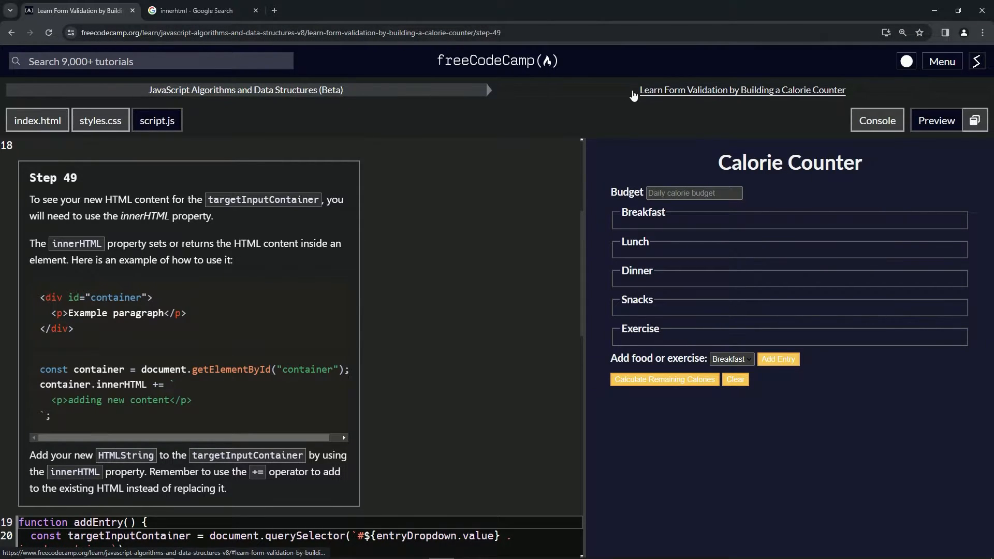
mouse_move(731, 101)
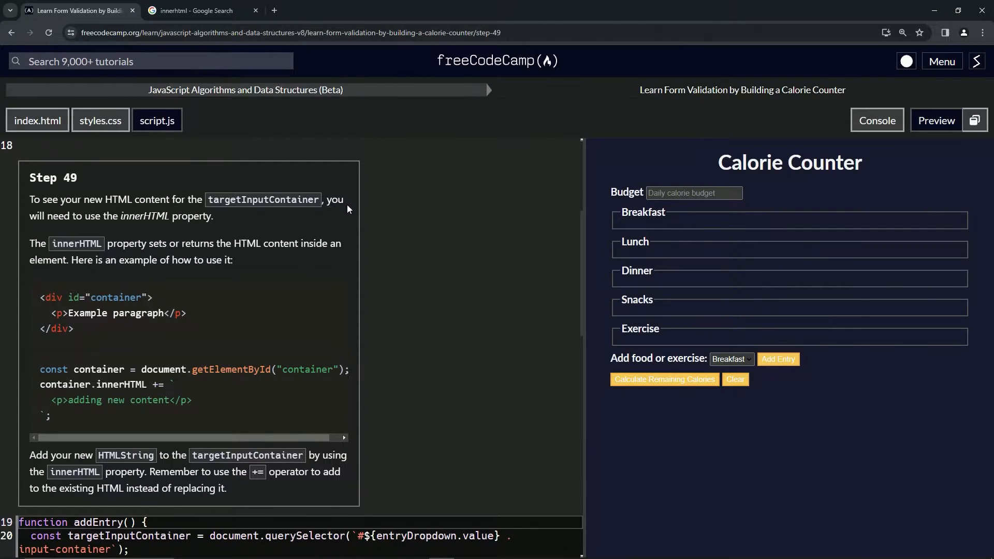
mouse_move(158, 220)
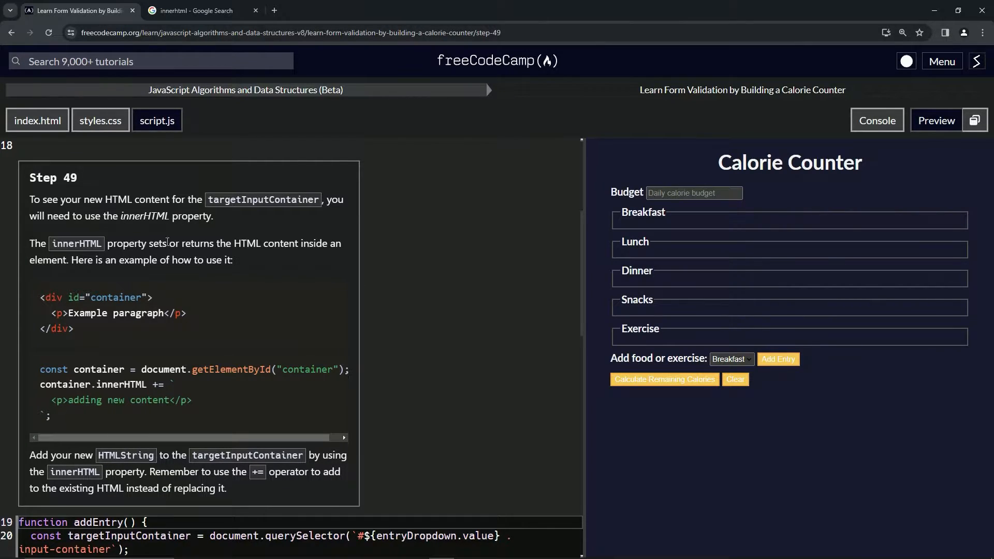
mouse_move(271, 247)
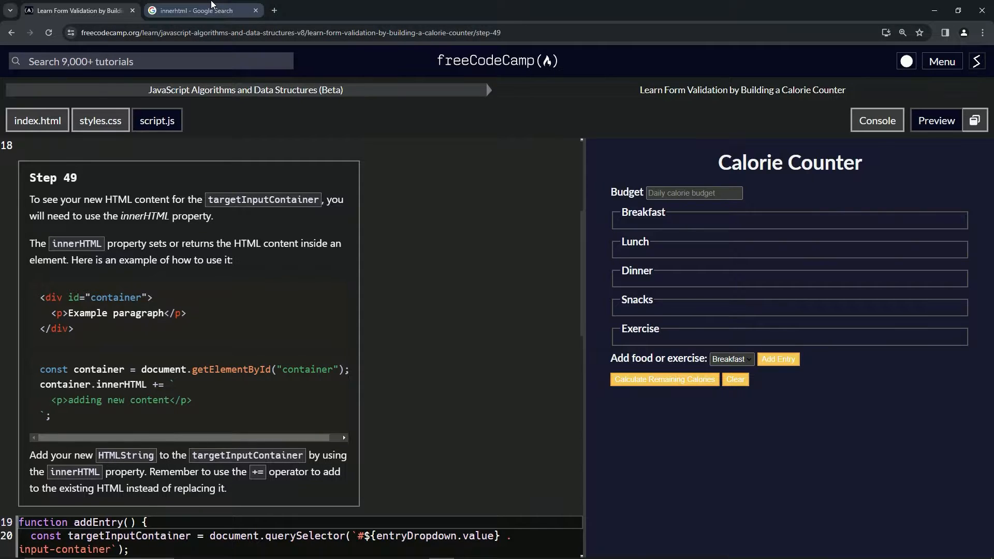
Switch to the 'innerhtml - Google Search' results tab
click(196, 11)
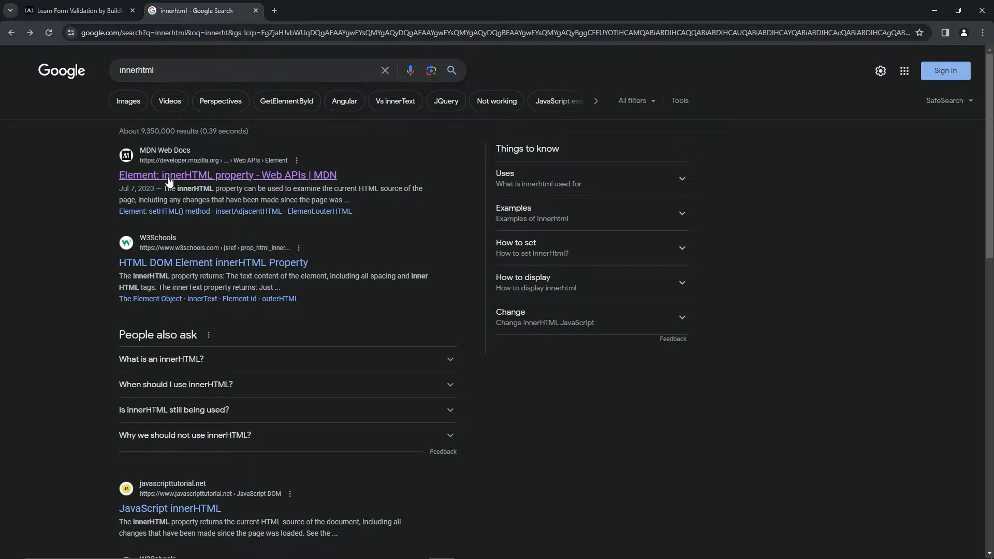
Read MDN's 'Element: innerHTML property' article, then return to the Step 49 lesson
click(226, 175)
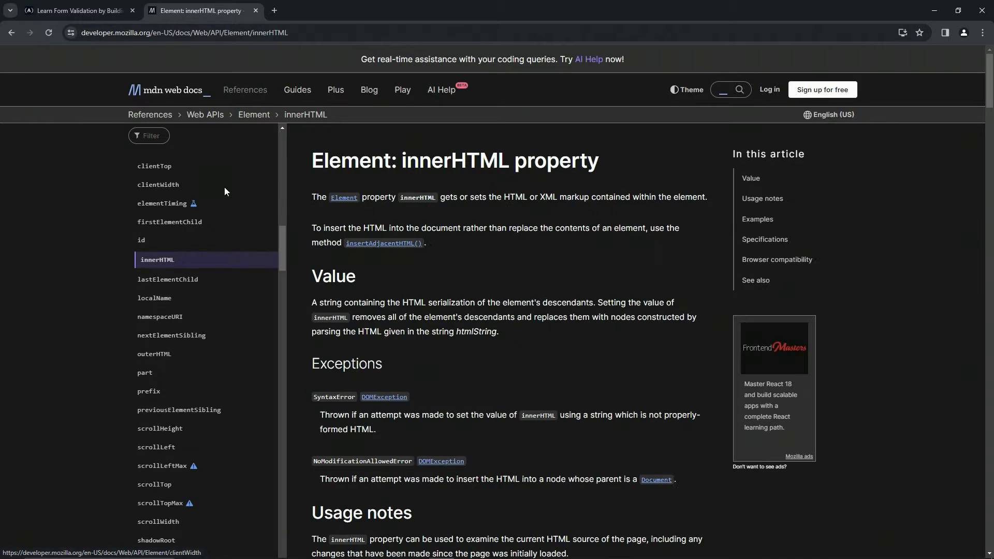
scroll(down, 3)
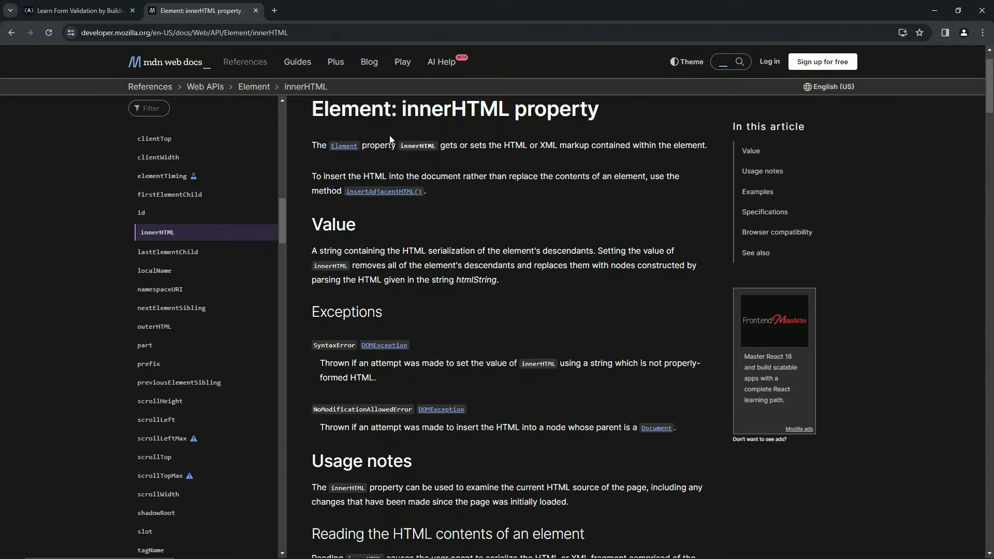
mouse_move(453, 153)
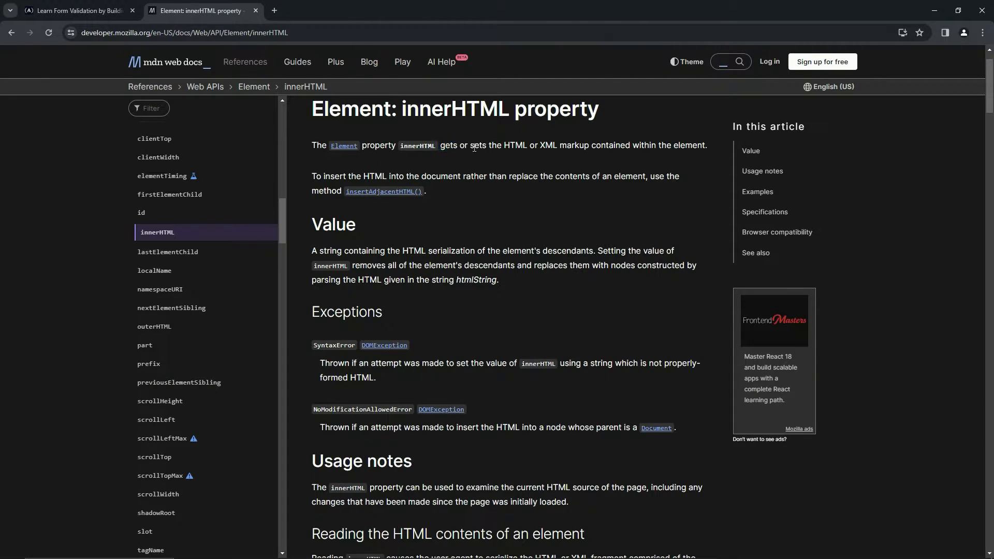
double_click(516, 145)
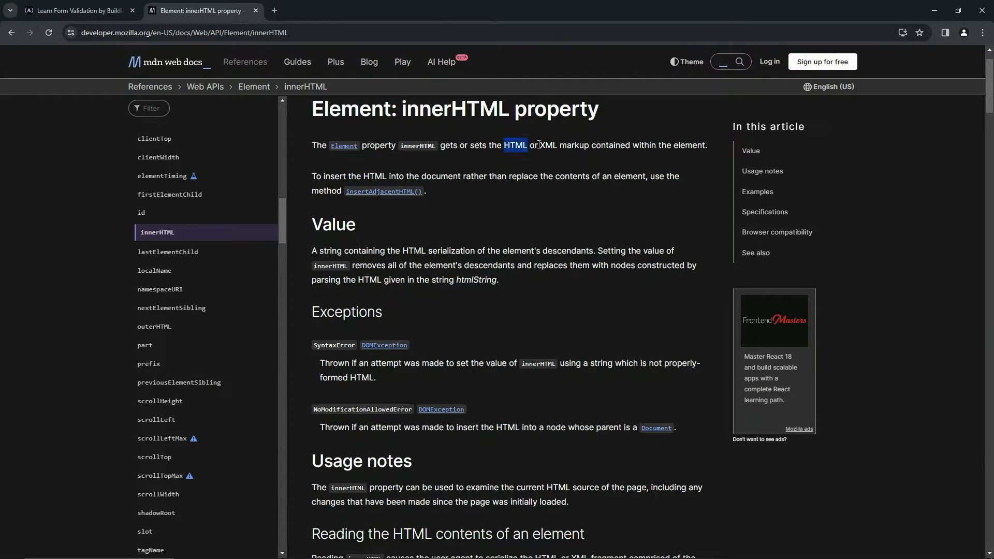
click(622, 160)
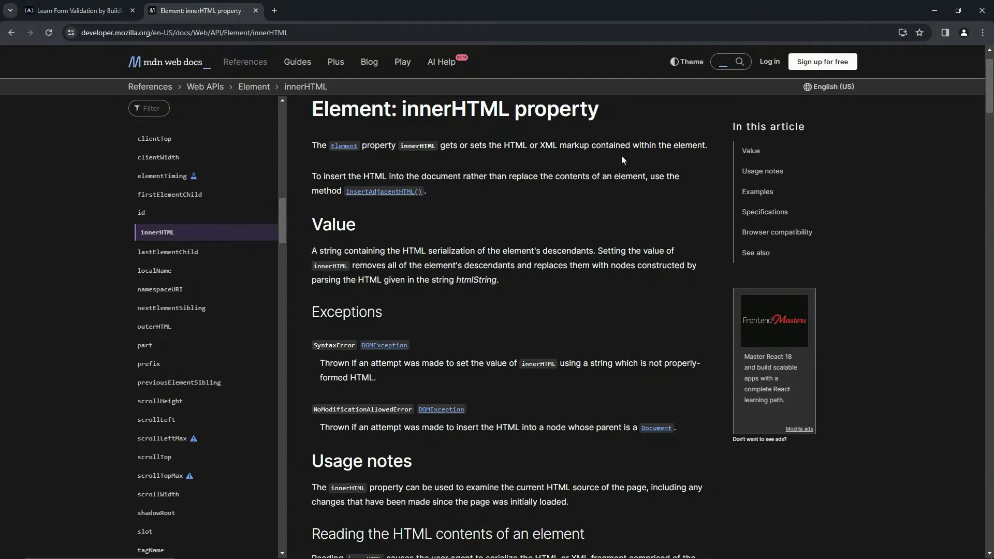
mouse_move(448, 143)
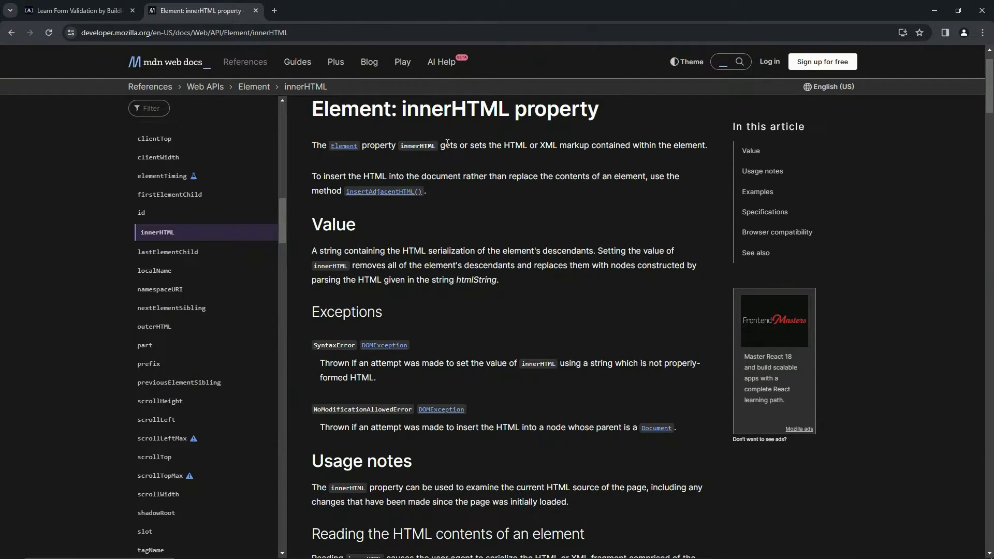
mouse_move(497, 155)
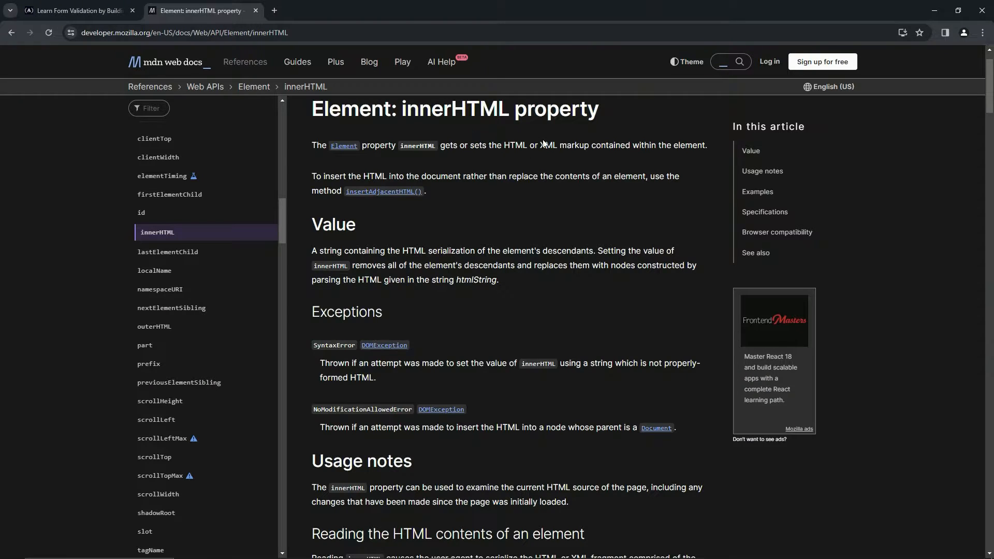
mouse_move(356, 292)
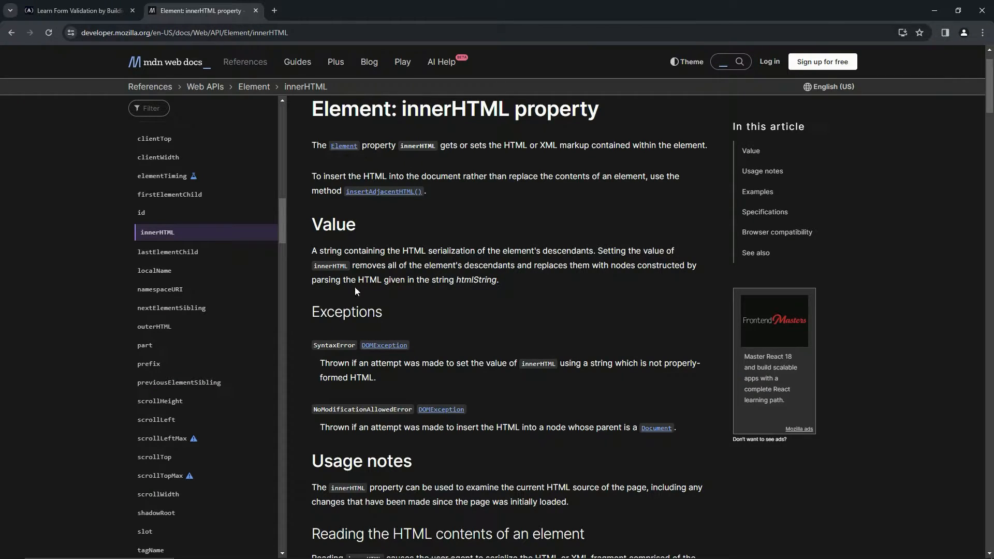
mouse_move(321, 120)
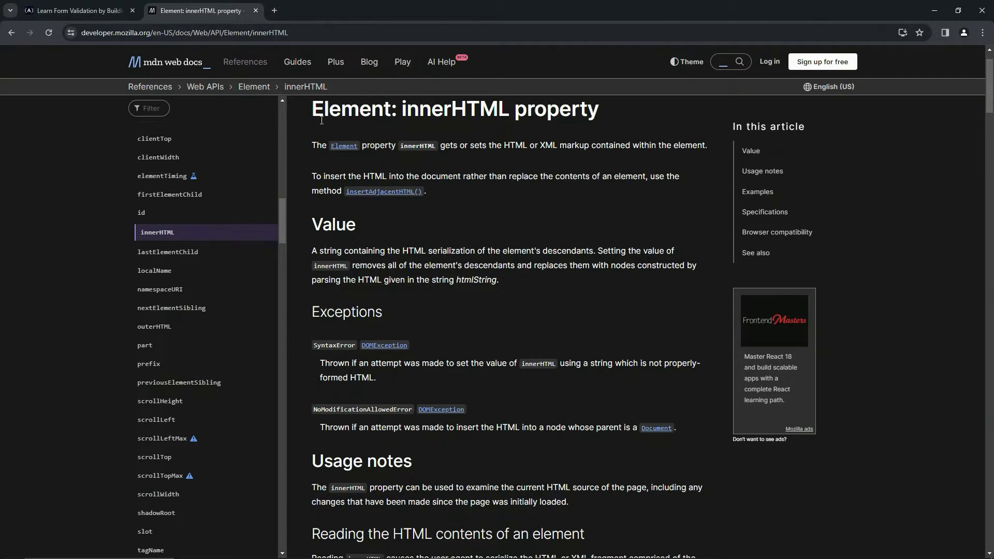
click(77, 10)
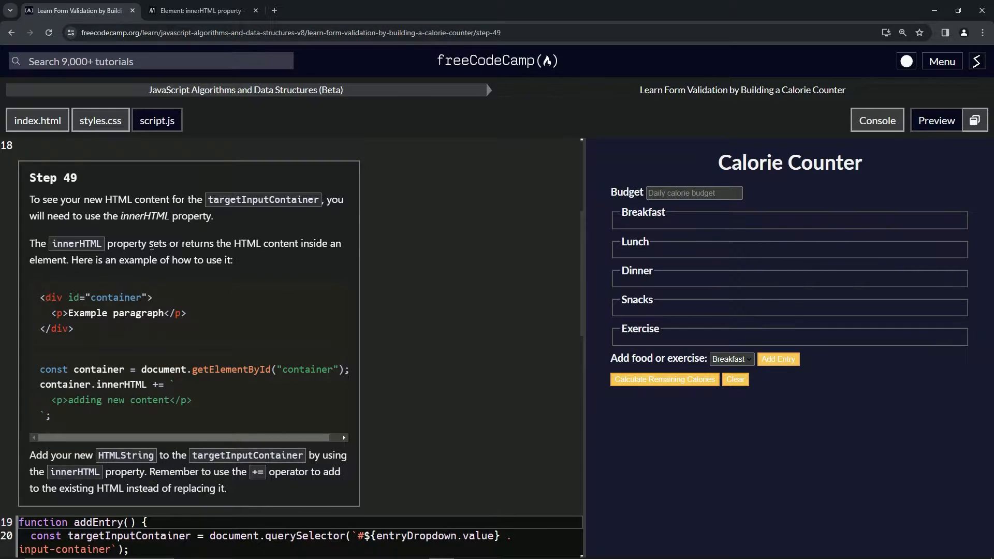
mouse_move(80, 300)
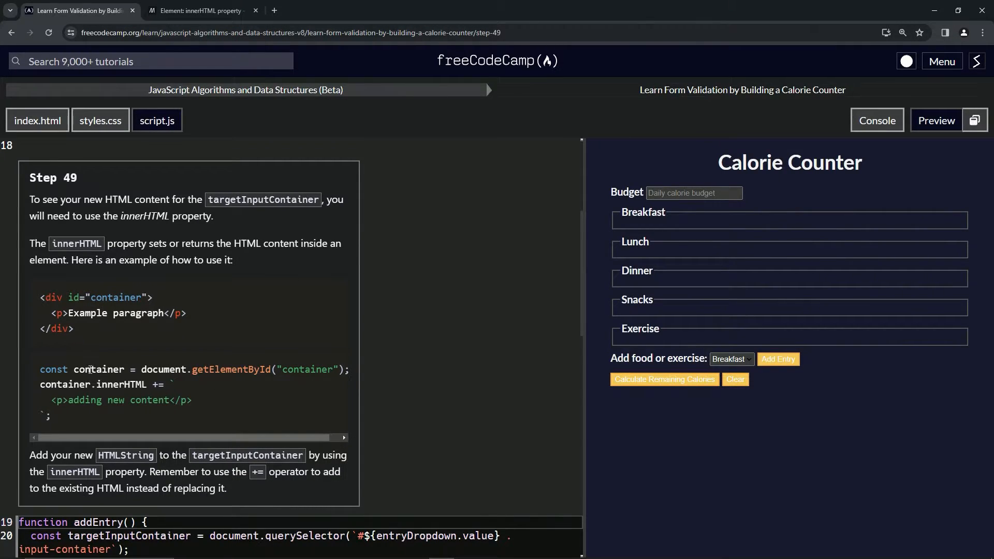
mouse_move(107, 371)
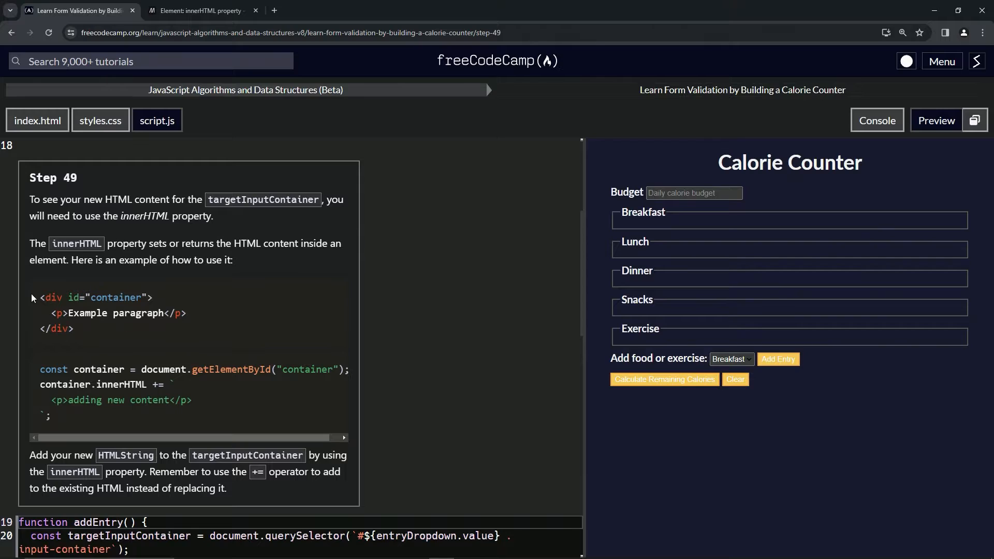
drag(39, 297, 74, 329)
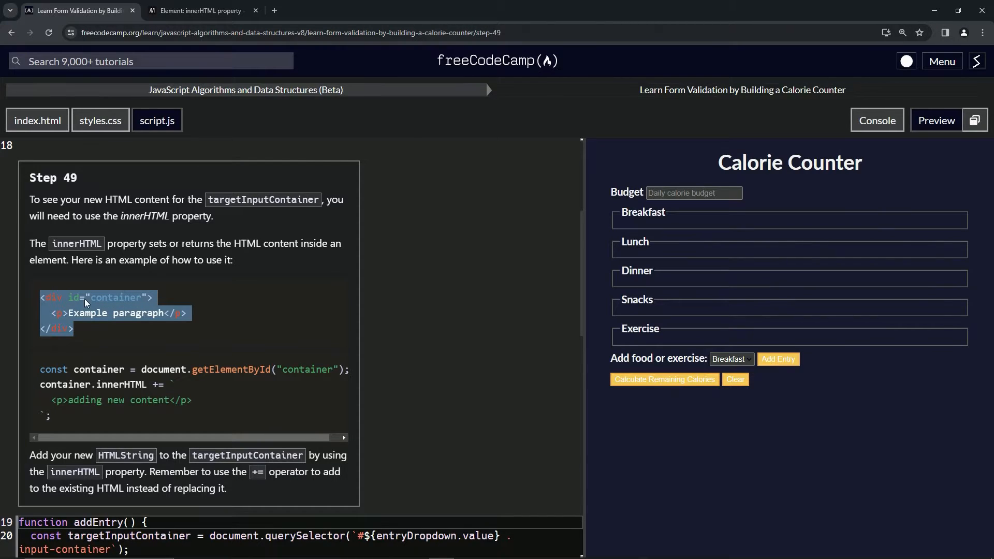
click(144, 386)
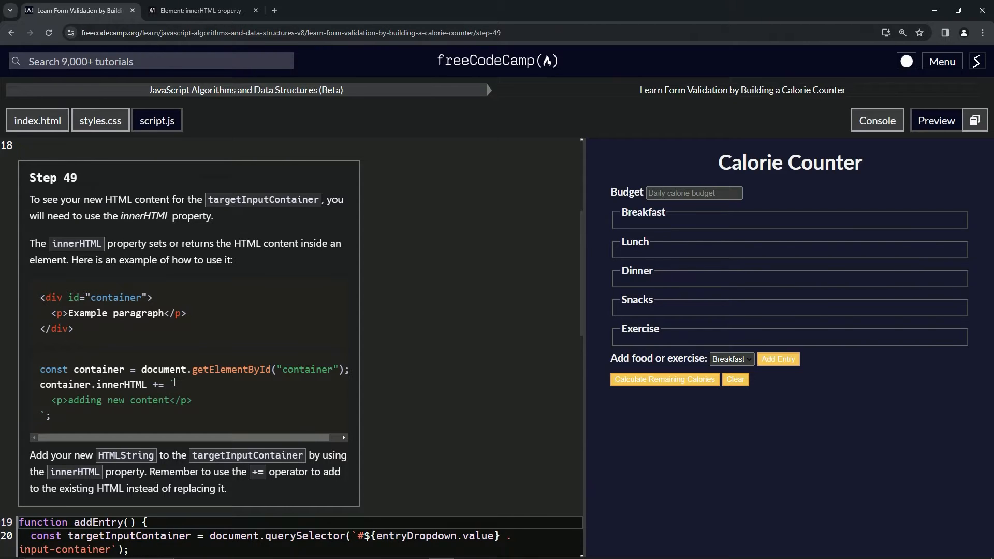
drag(166, 385, 50, 416)
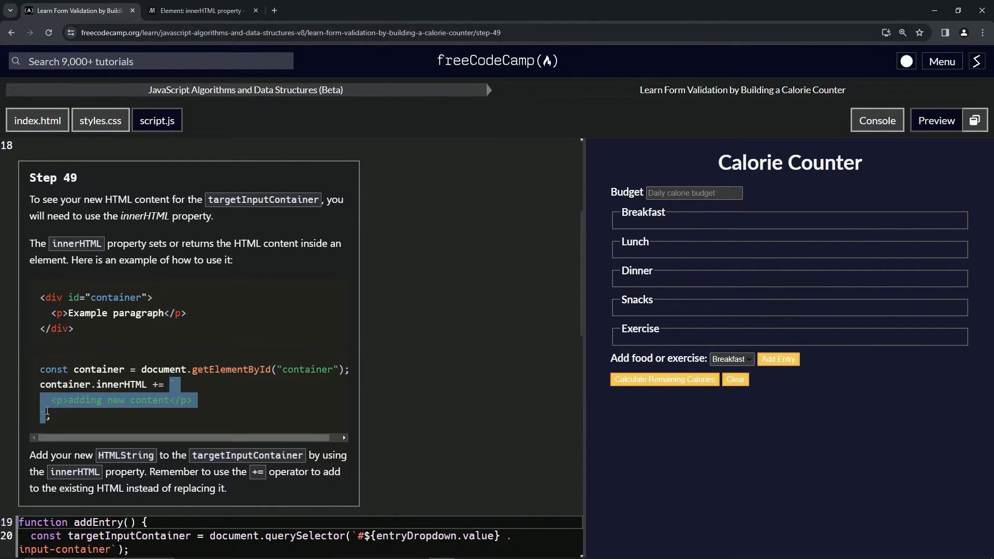
click(123, 401)
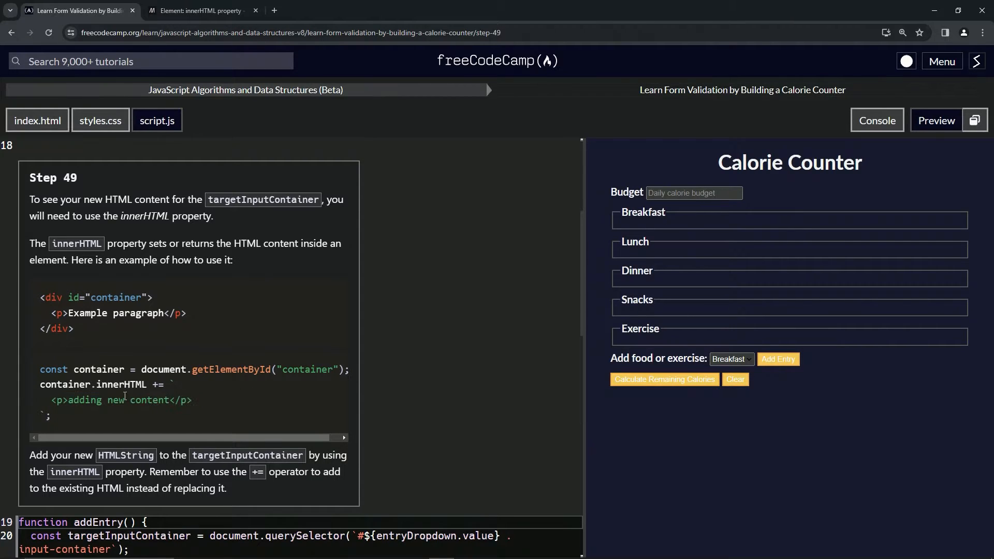
mouse_move(86, 404)
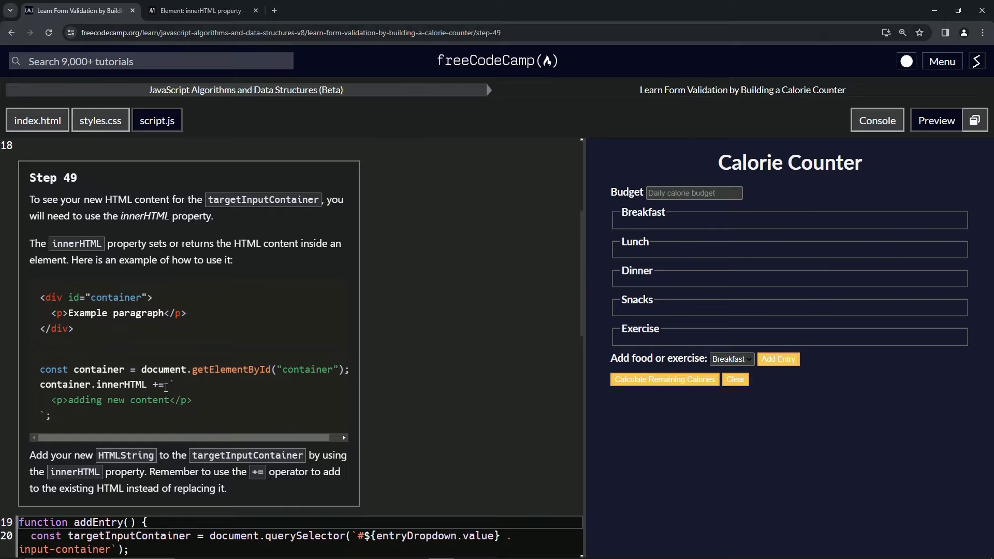
mouse_move(194, 350)
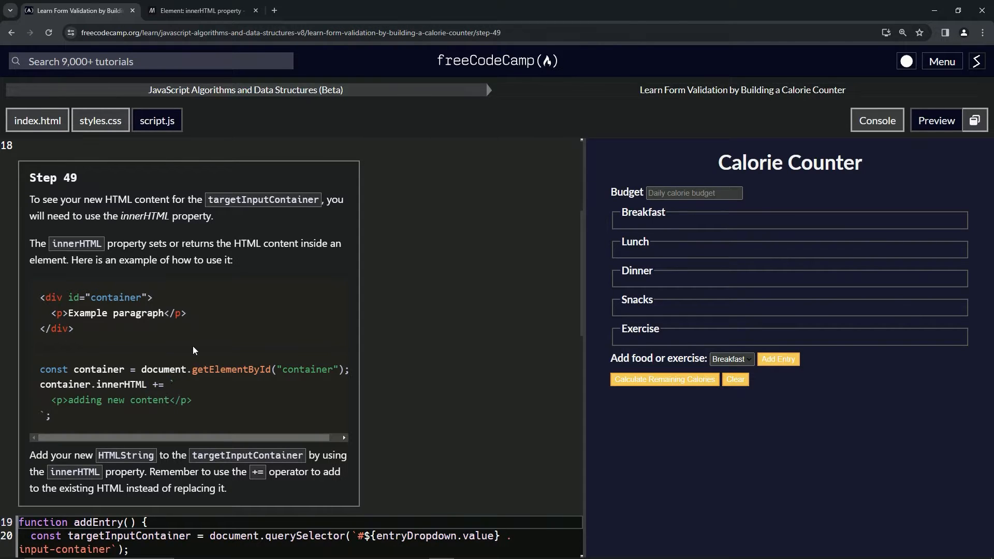
mouse_move(169, 387)
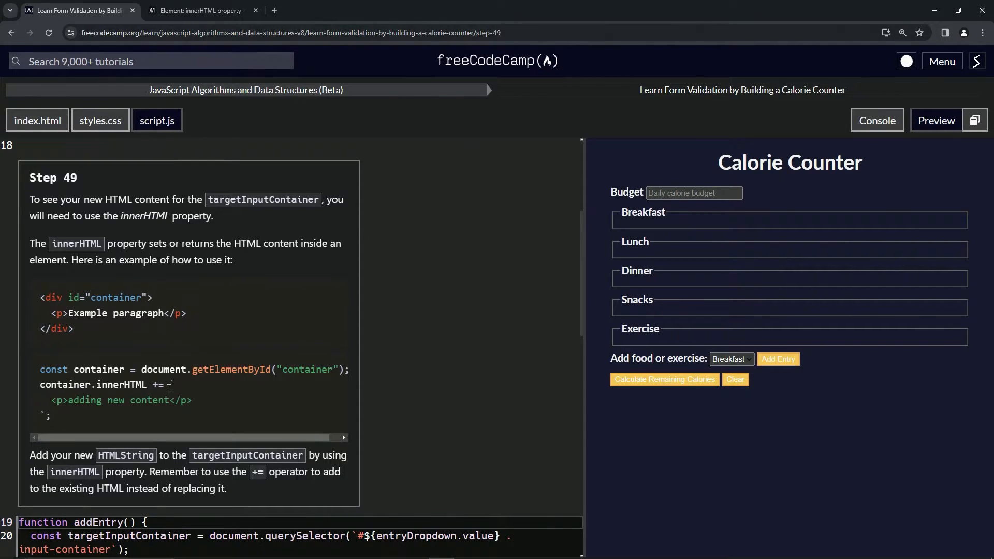
mouse_move(135, 350)
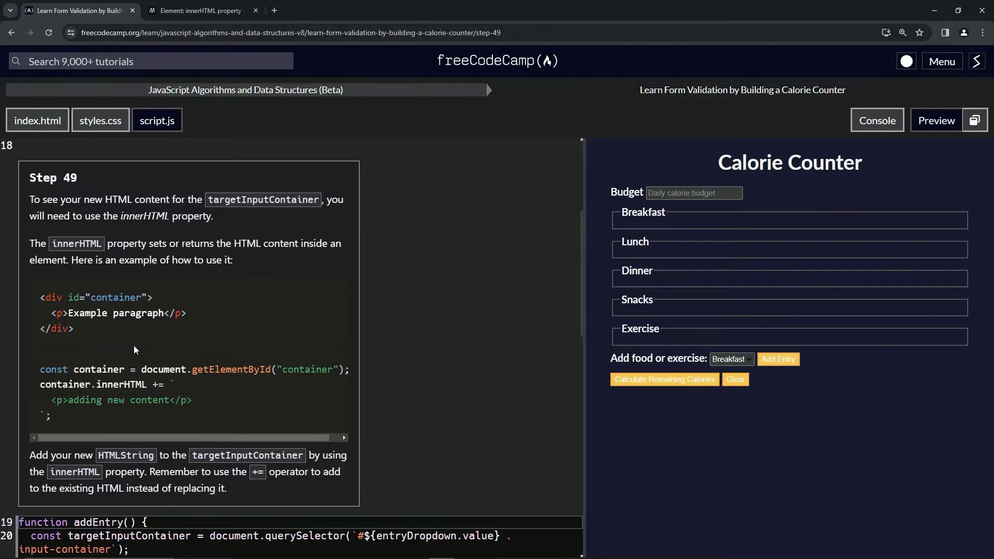
mouse_move(188, 317)
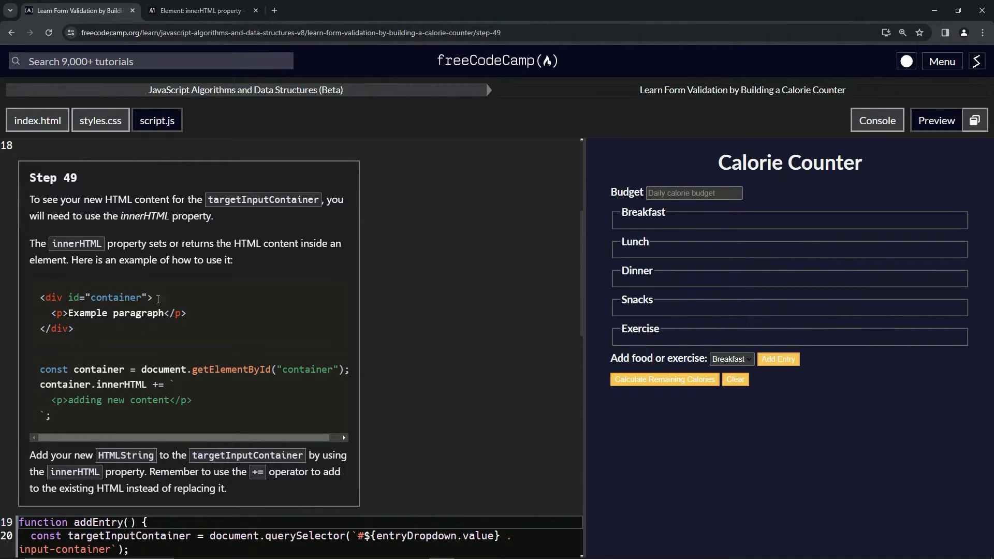
mouse_move(187, 313)
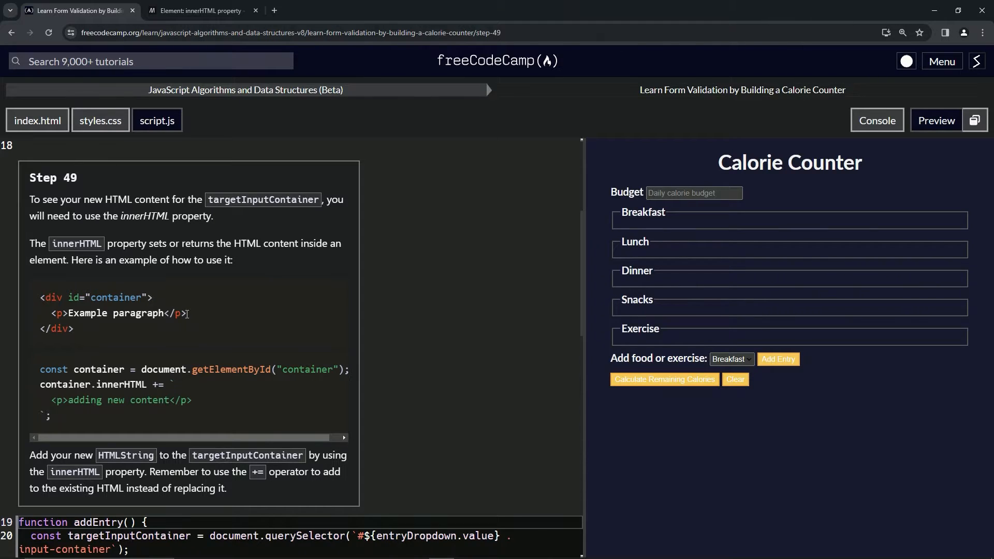
mouse_move(137, 400)
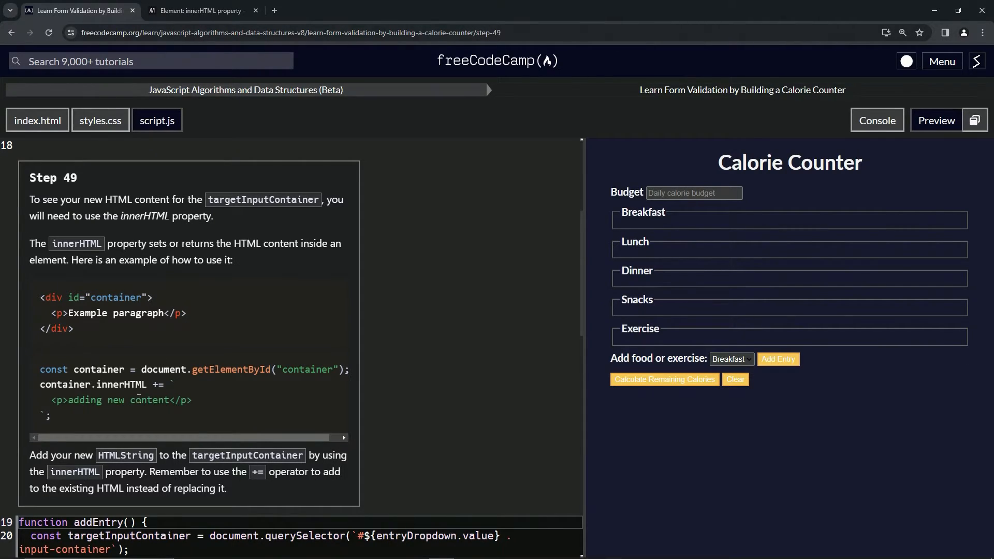
mouse_move(157, 412)
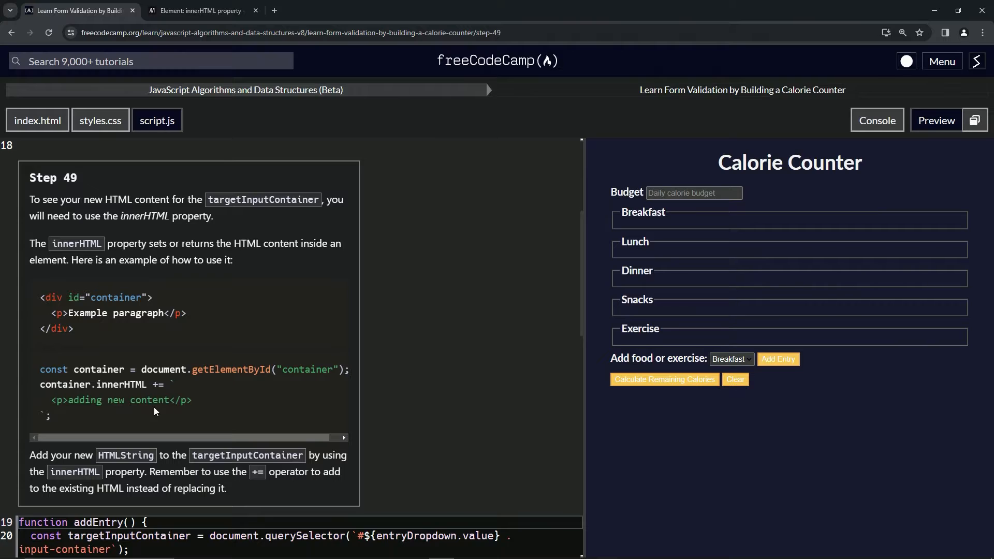
mouse_move(175, 399)
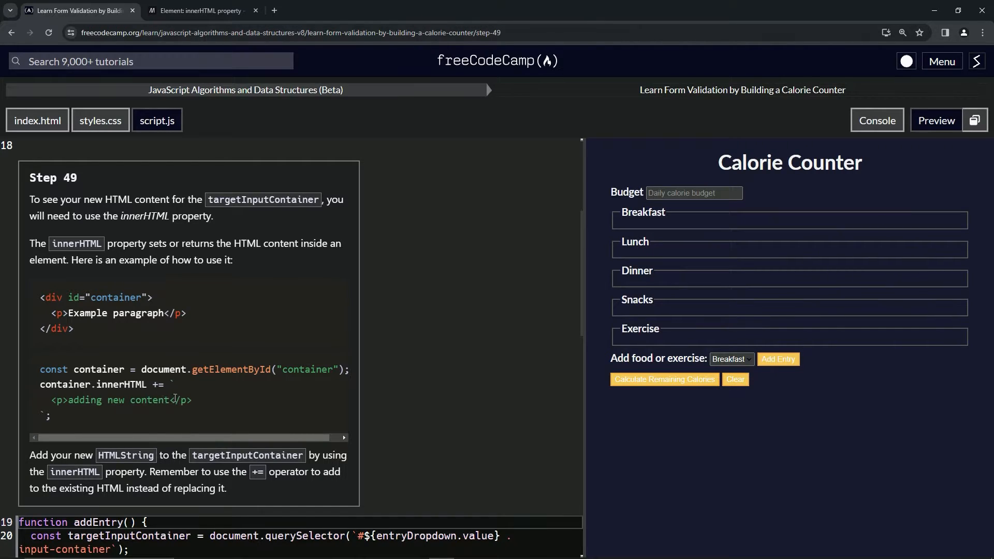
scroll(down, 3)
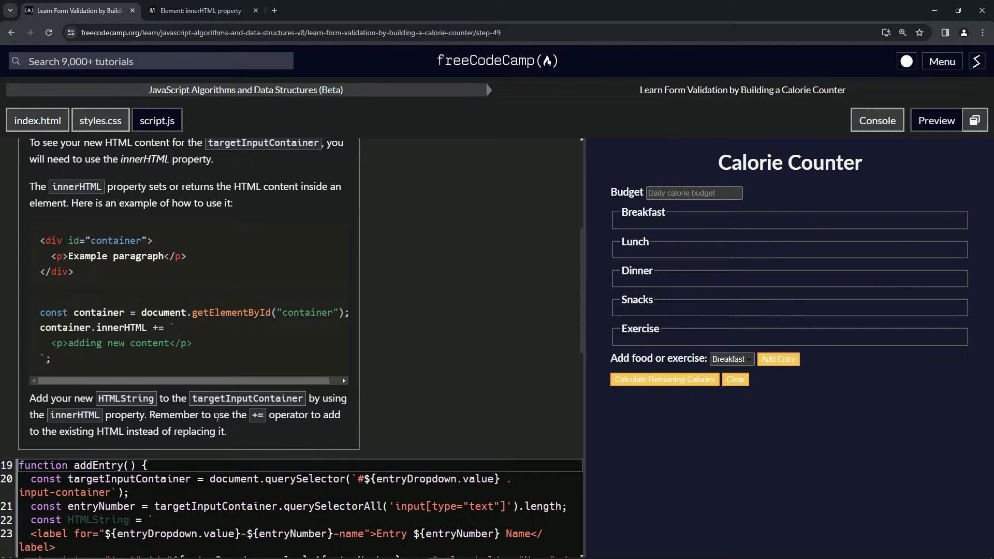
mouse_move(324, 421)
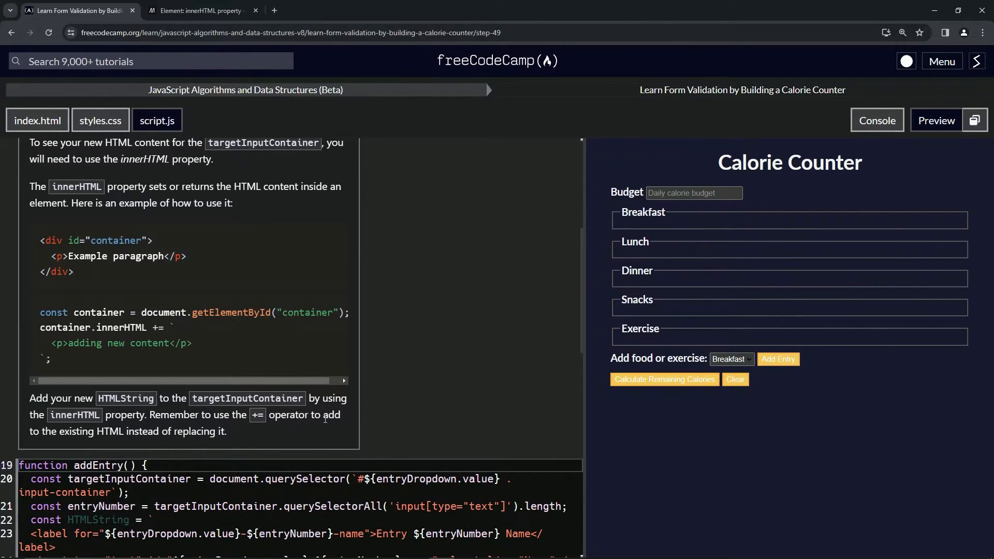
mouse_move(142, 436)
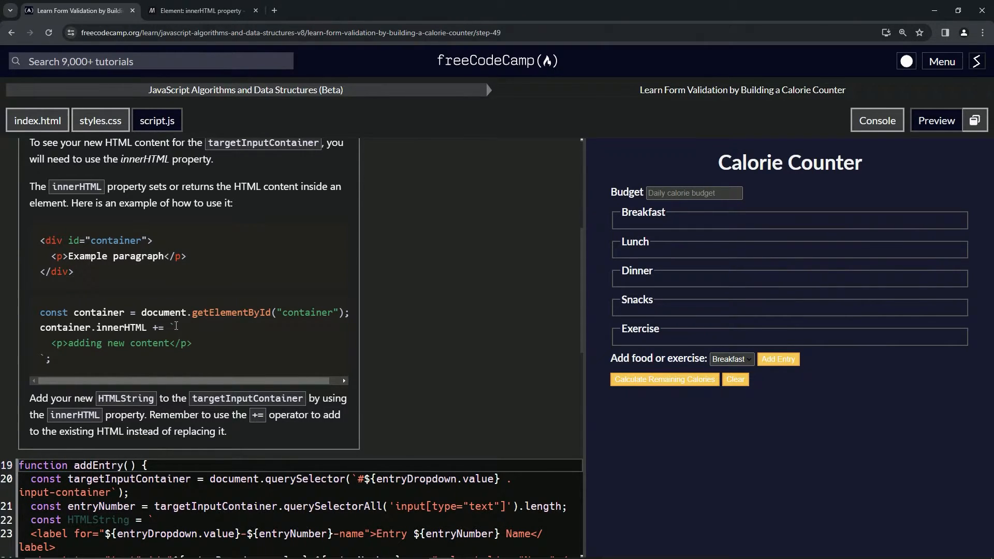
mouse_move(197, 337)
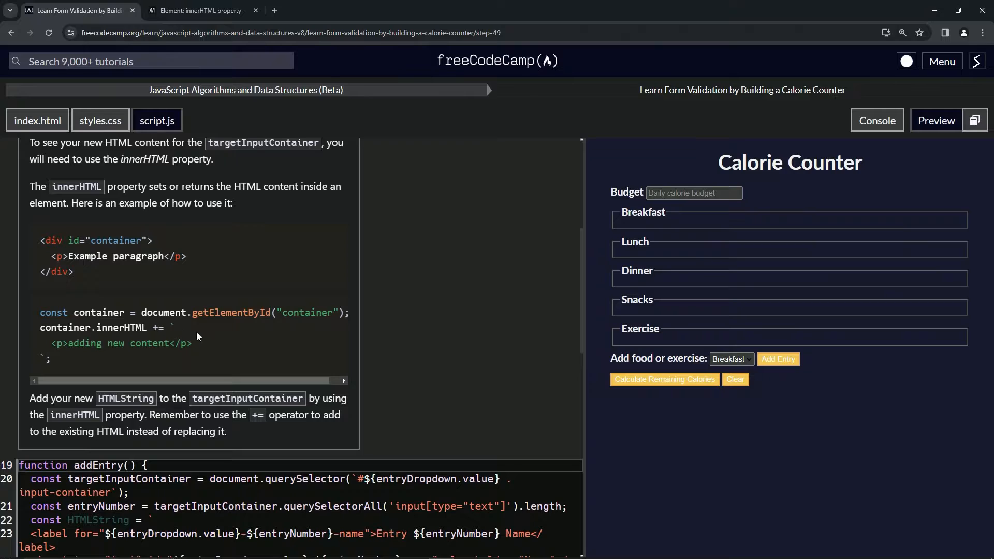
mouse_move(219, 360)
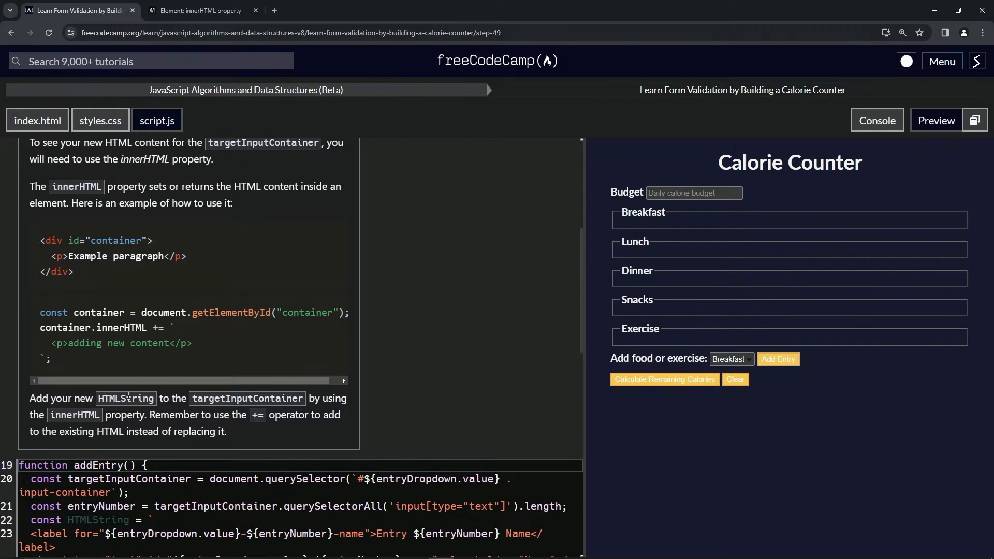
mouse_move(75, 417)
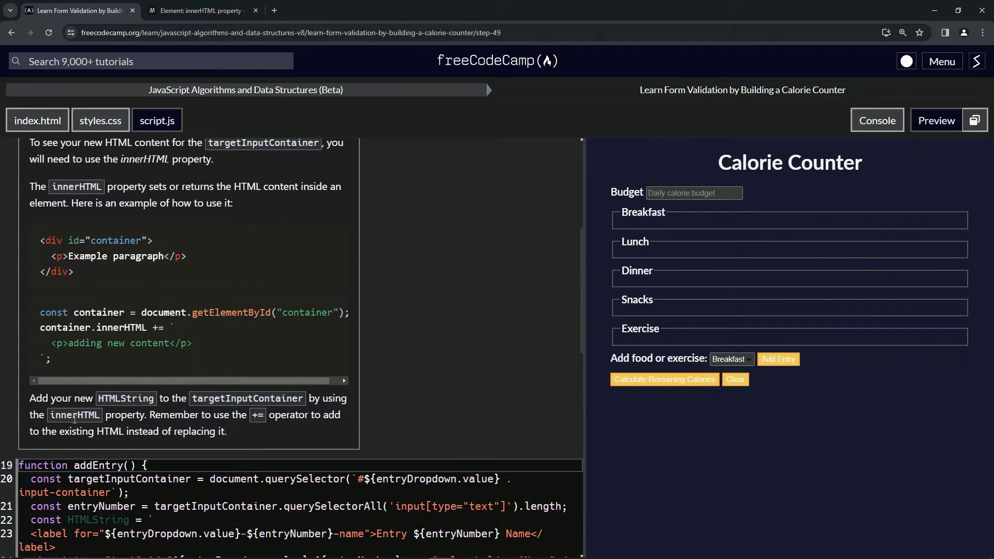
scroll(down, 3)
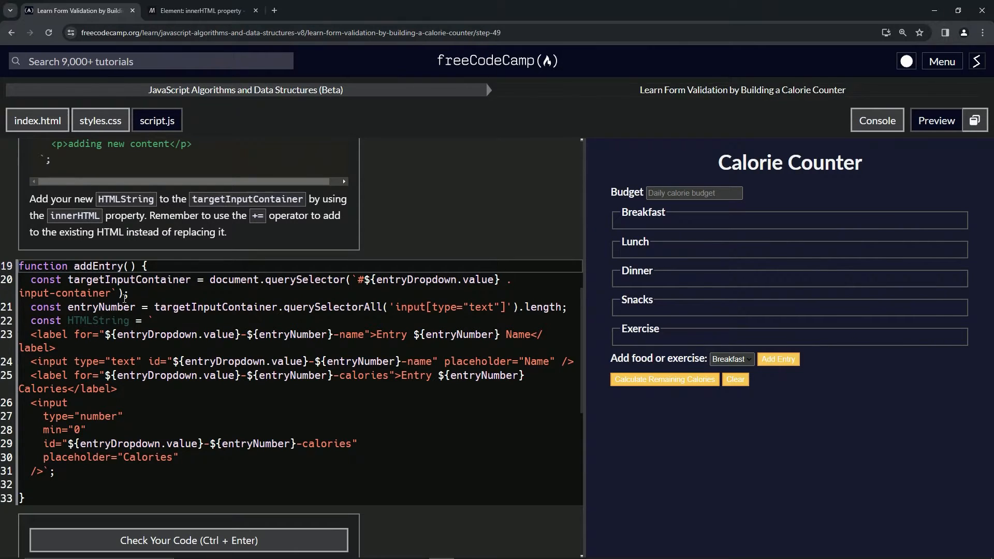
Type 'targetInputContainer.InnerHTML +=' on blank line 32 at the end of addEntry
double_click(128, 280)
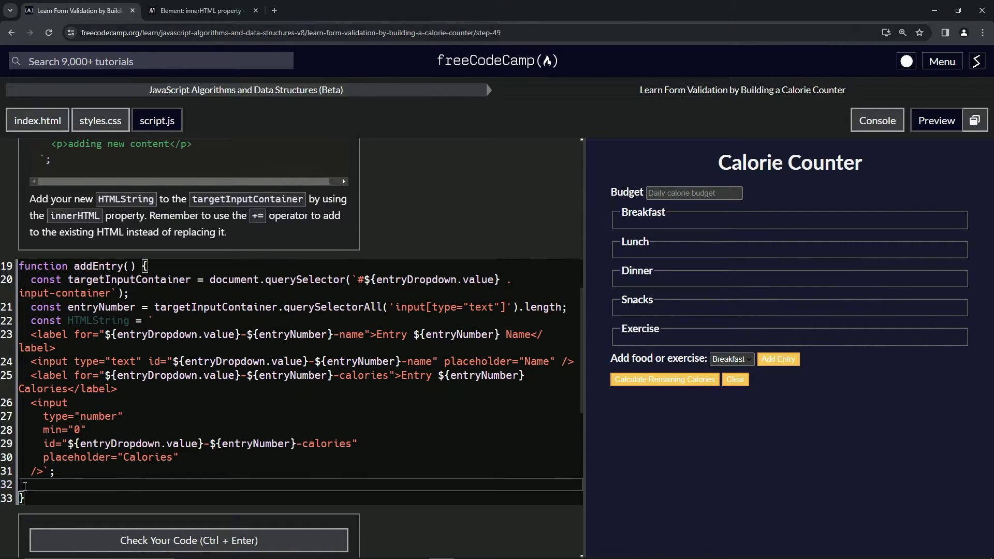
text(targetInputContainer)
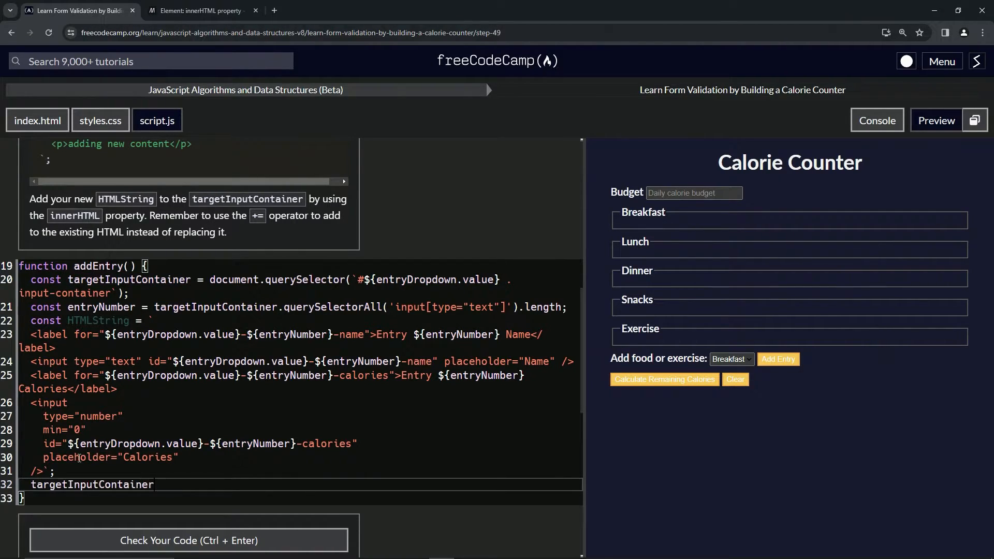
click(157, 484)
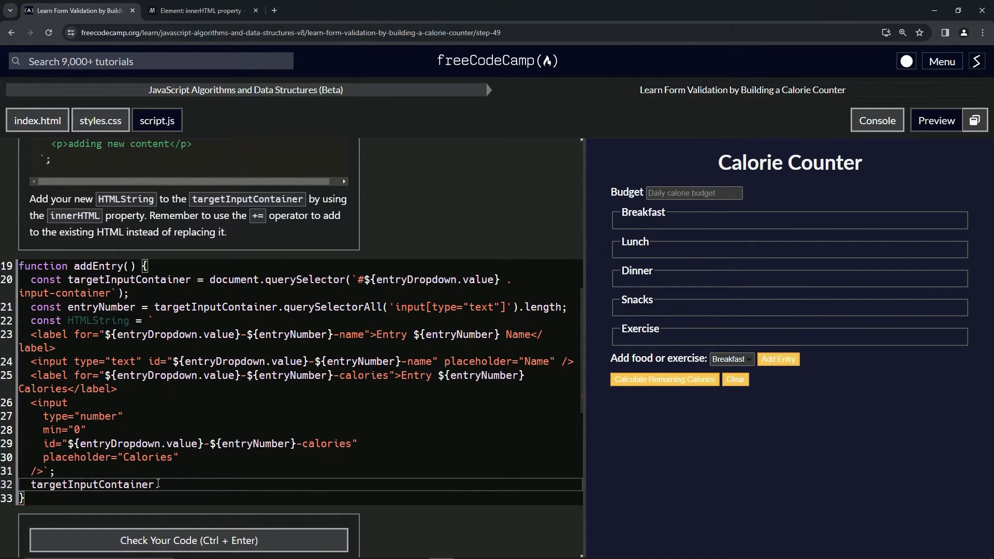
text(.InnerHTML)
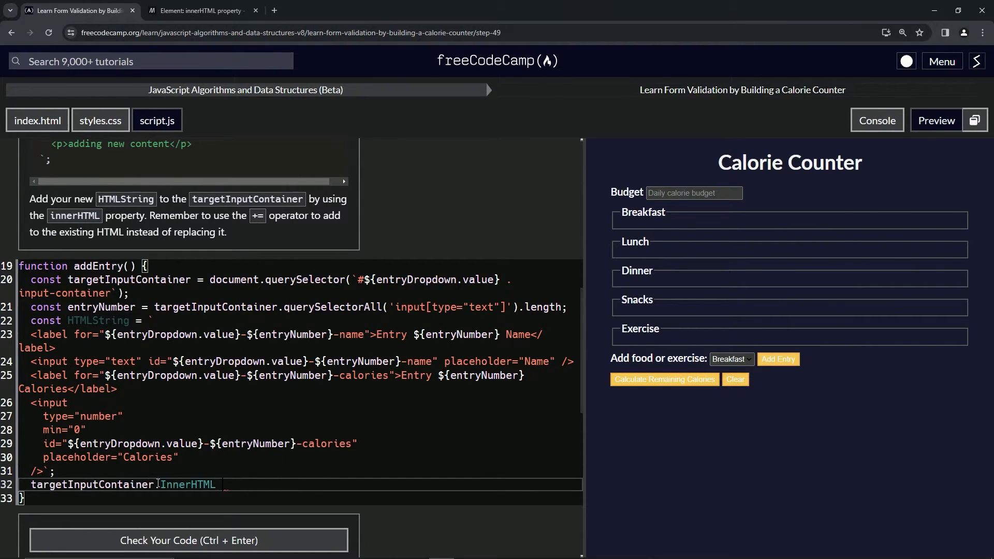
text(+=)
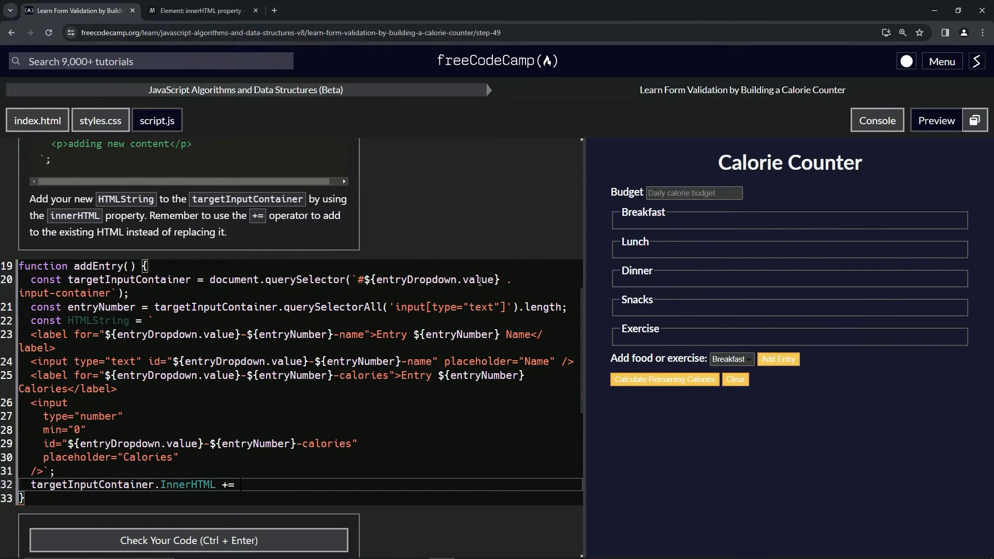
mouse_move(387, 286)
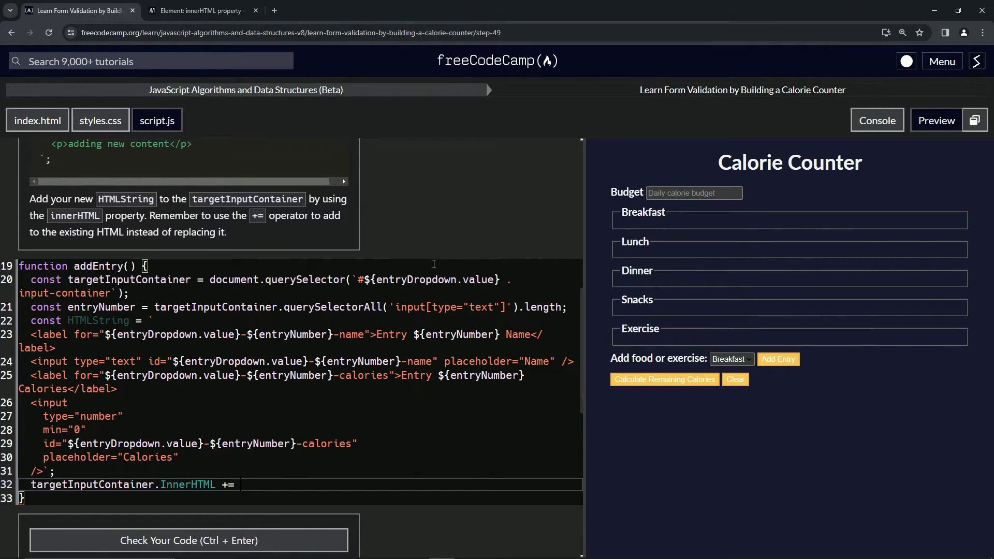
click(37, 120)
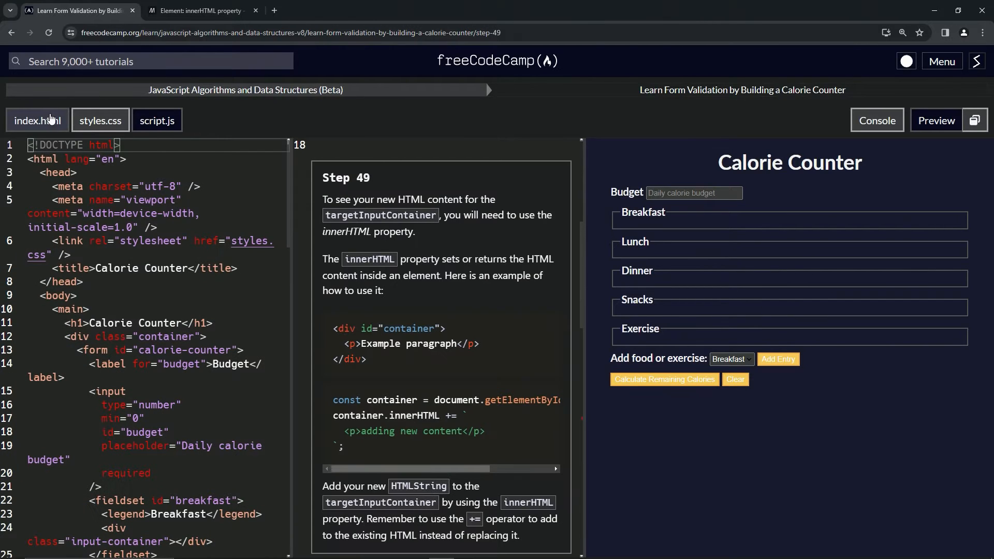
scroll(down, 3)
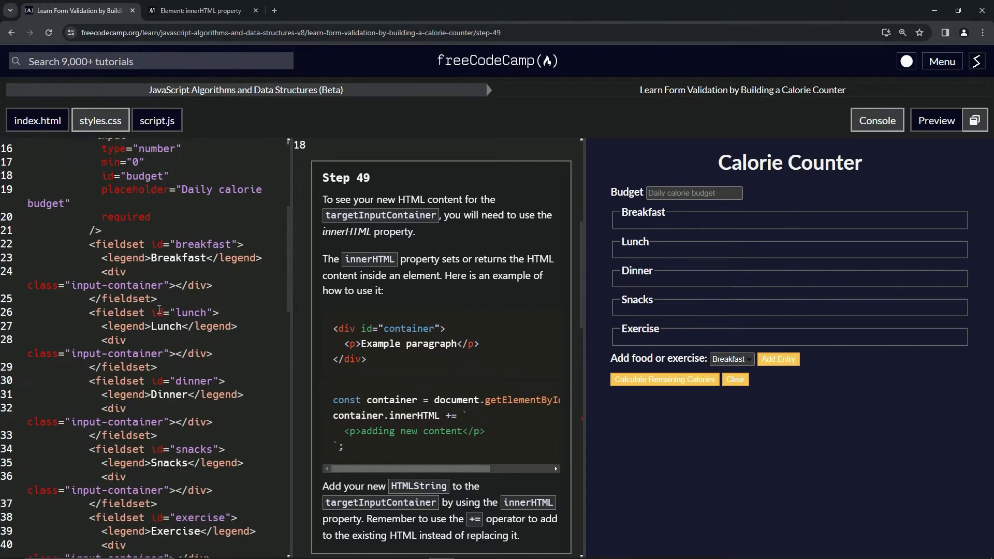
mouse_move(138, 258)
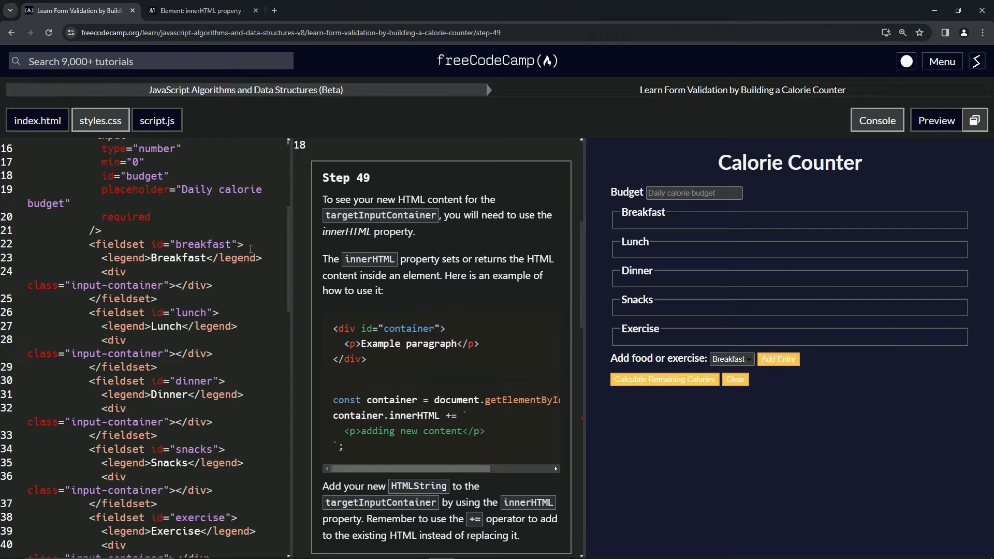
click(157, 121)
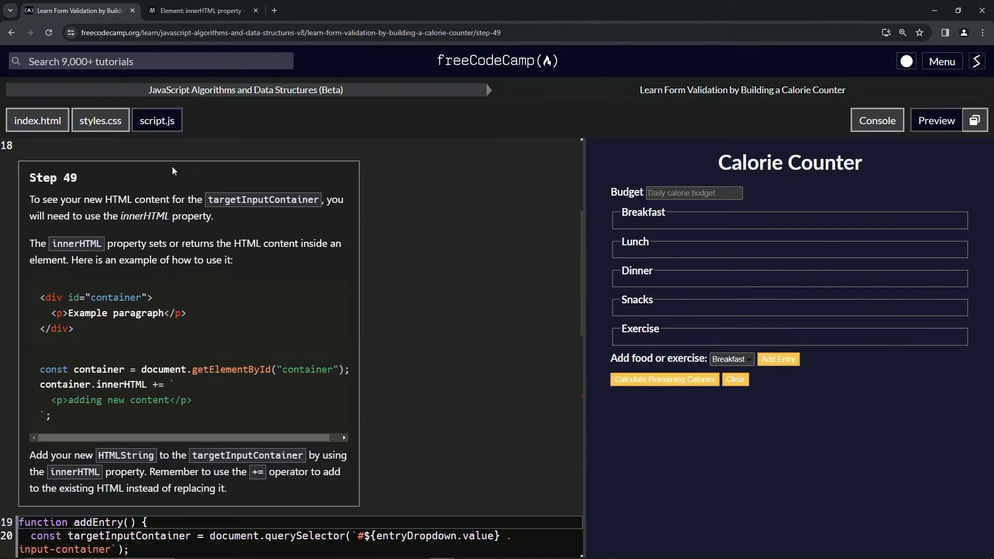
scroll(down, 3)
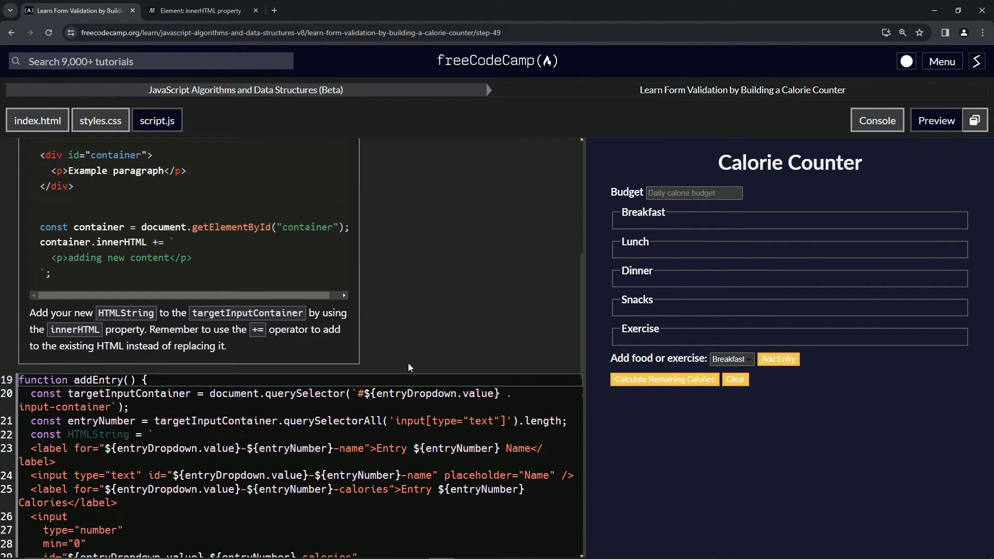
mouse_move(428, 394)
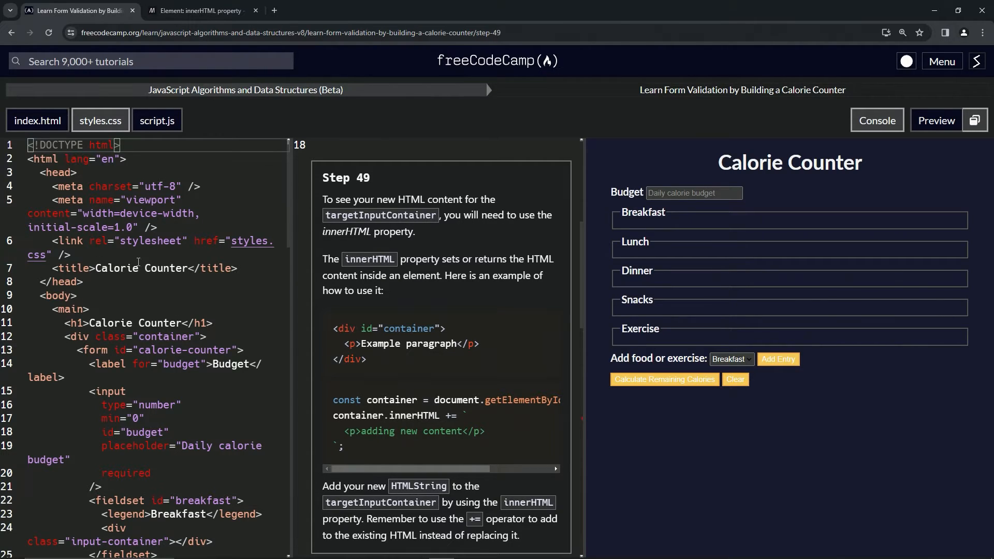
scroll(down, 3)
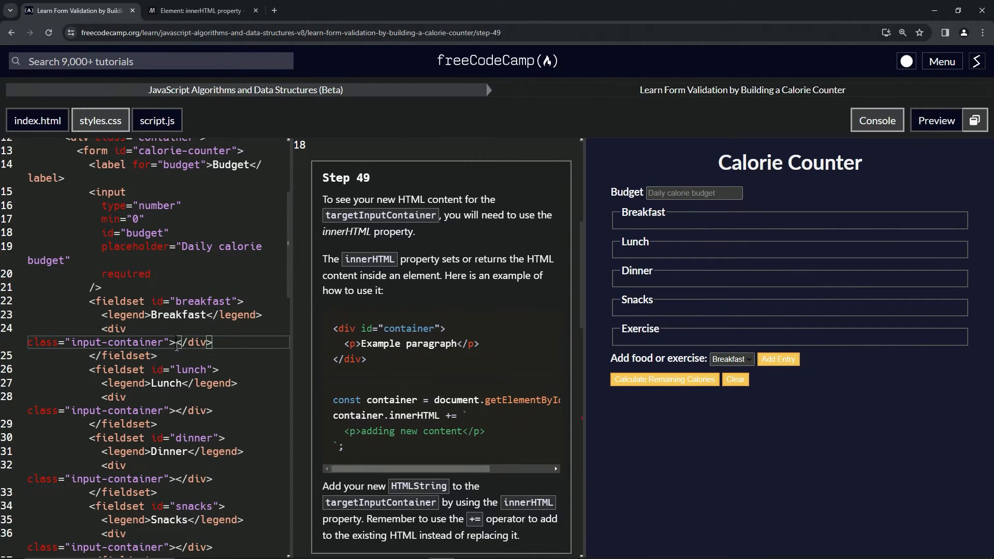
Glance at the MDN innerHTML article, then return to script.js in the lesson
click(200, 11)
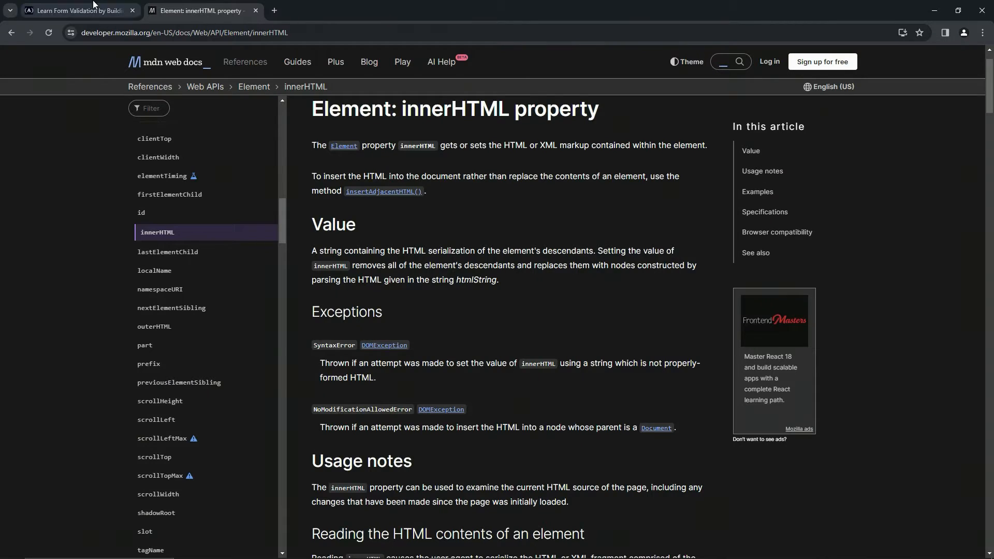
click(77, 10)
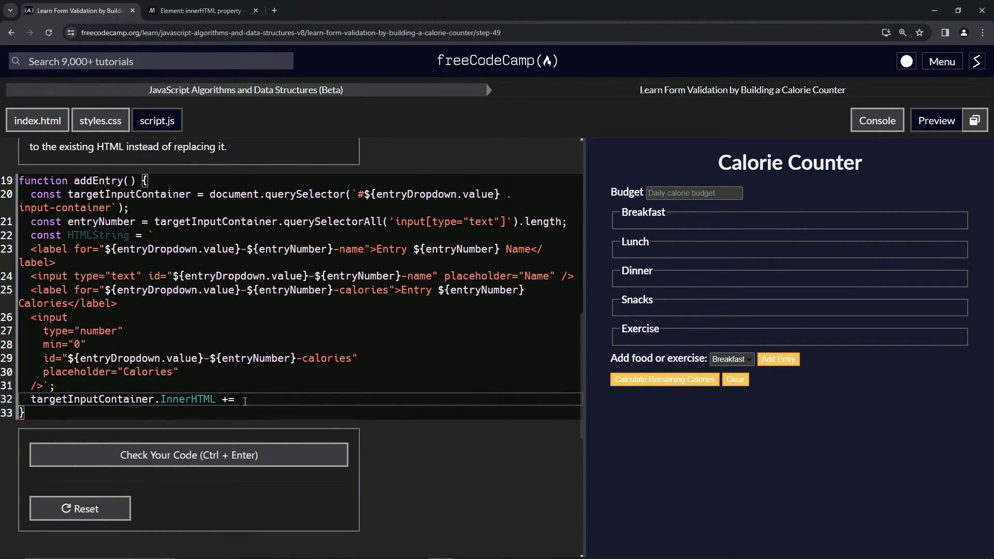
Finish line 32 with 'HTMLString;' and start typing an addEntry() call on line 35
double_click(97, 235)
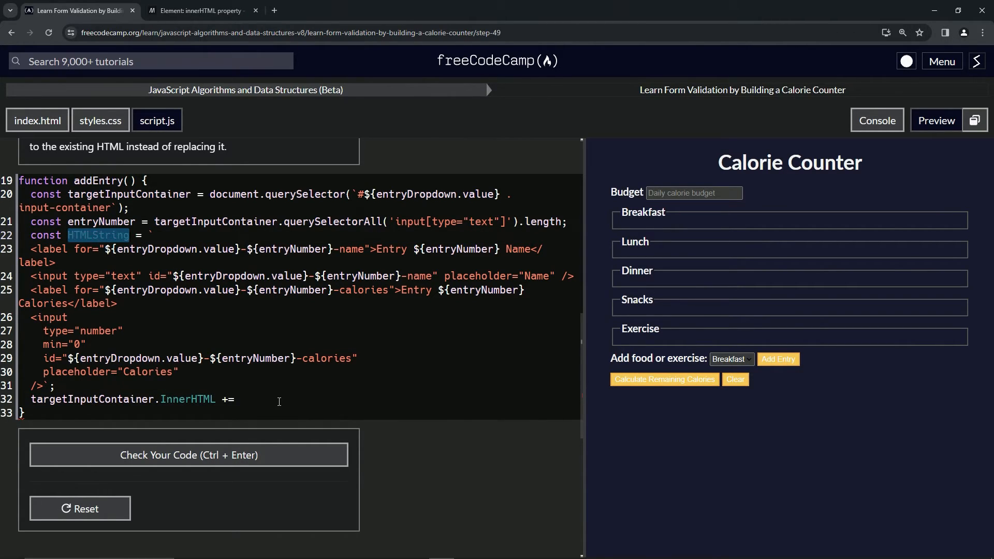
text(HTMLString)
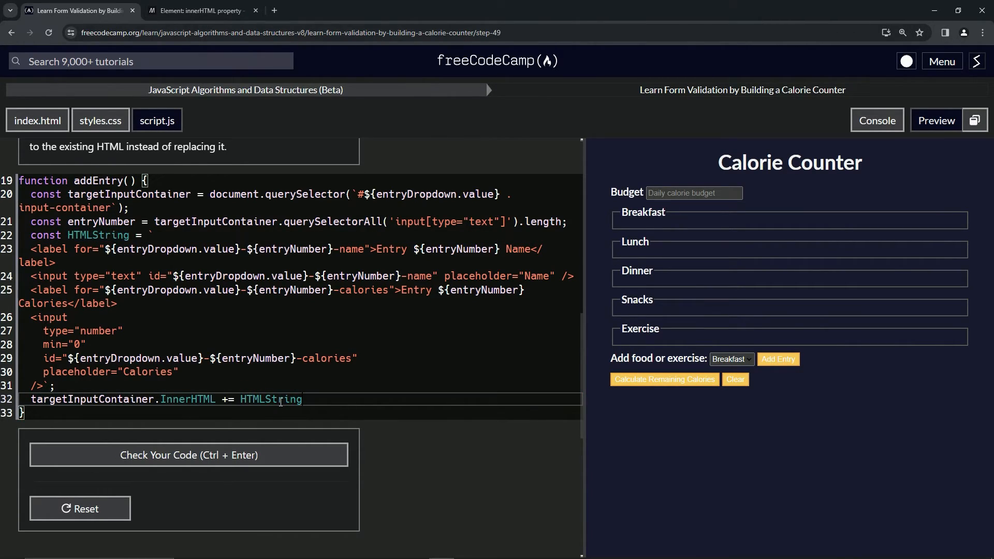
text(;)
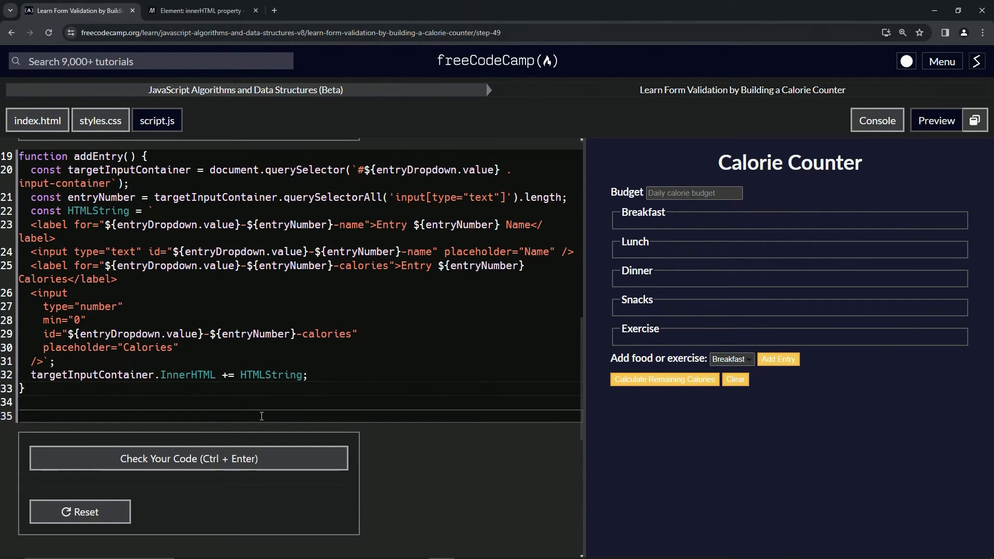
text(addEntry()
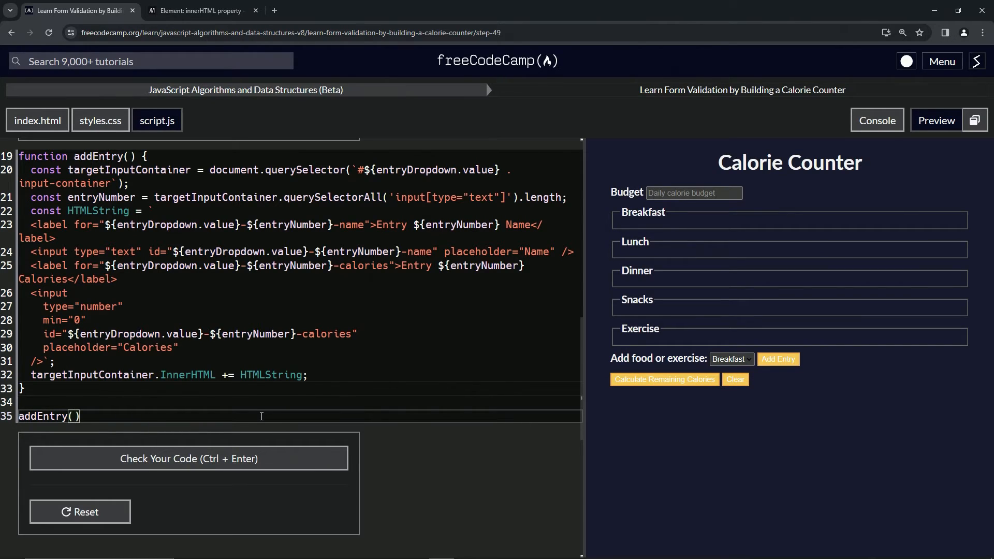
mouse_move(265, 409)
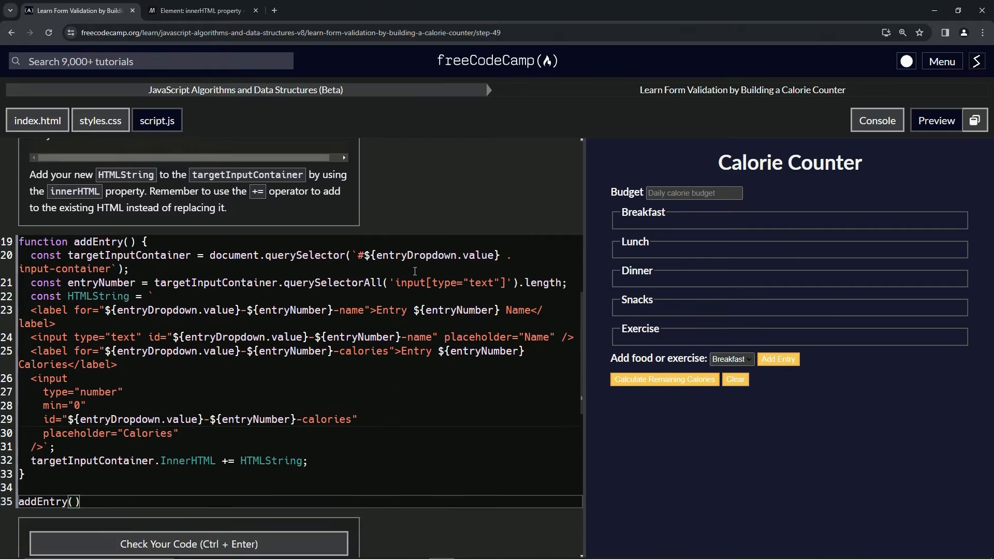
mouse_move(660, 267)
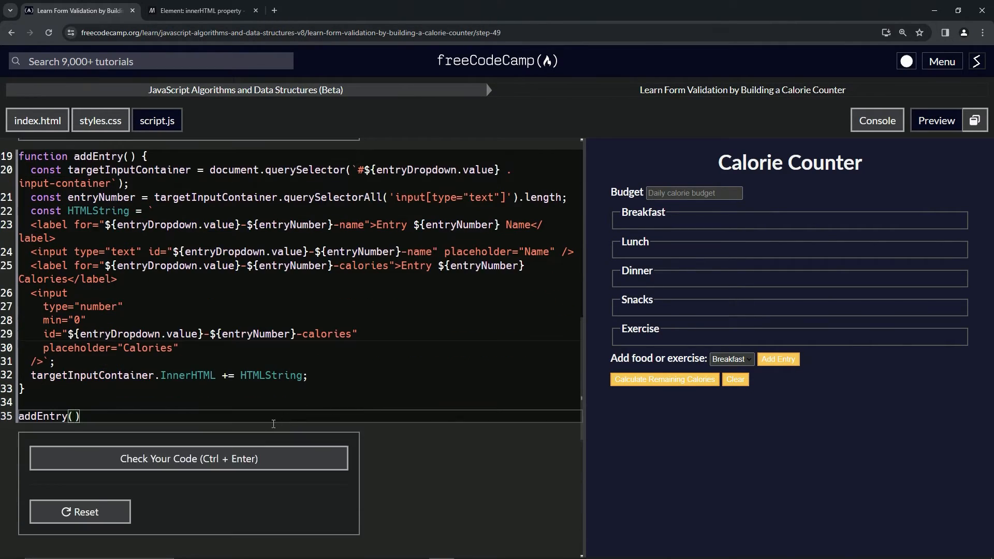
Run the Step 49 check, then correct InnerHTML to innerHTML on line 32
click(189, 459)
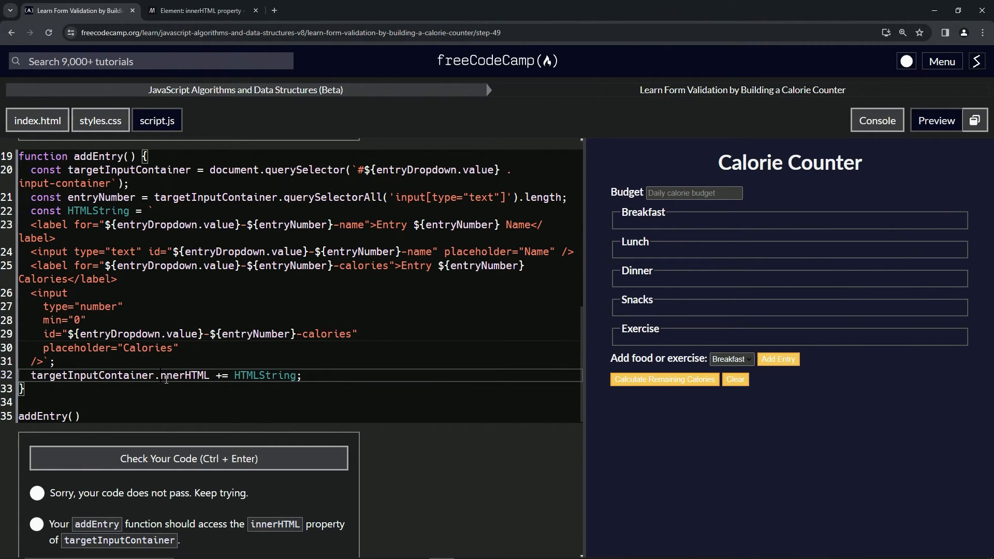
click(778, 360)
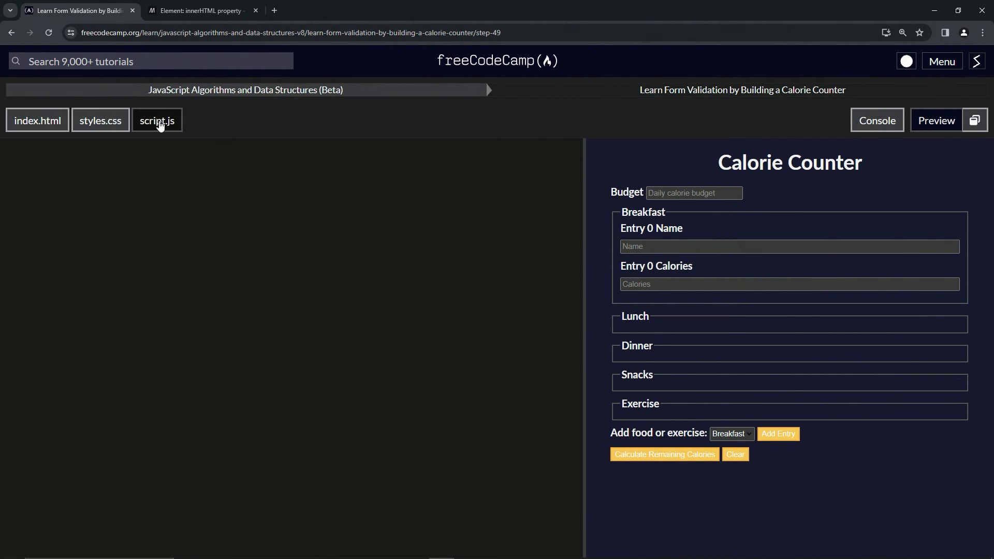
Delete the leftover addEntry() line at the bottom of script.js and hide index.html
click(157, 120)
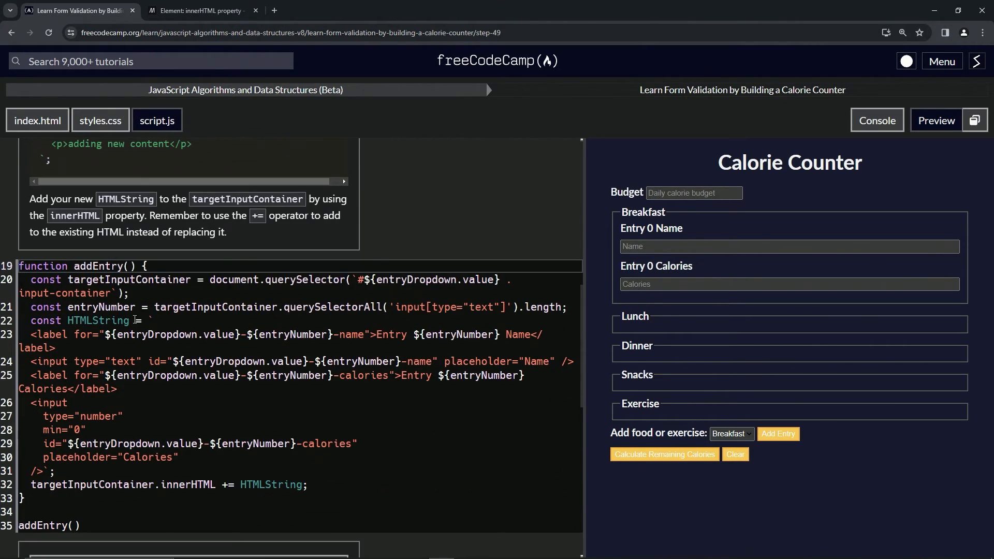
drag(152, 320, 53, 471)
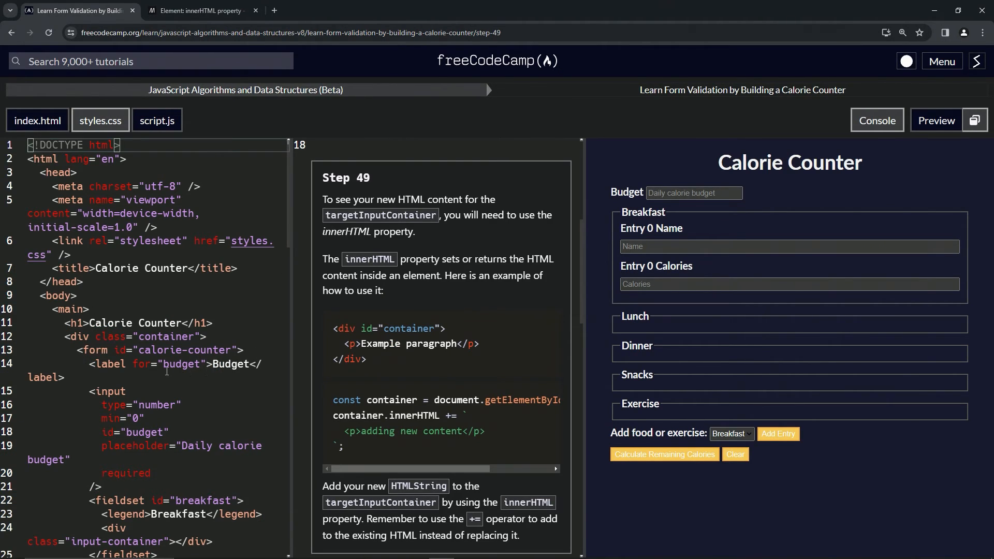
scroll(down, 3)
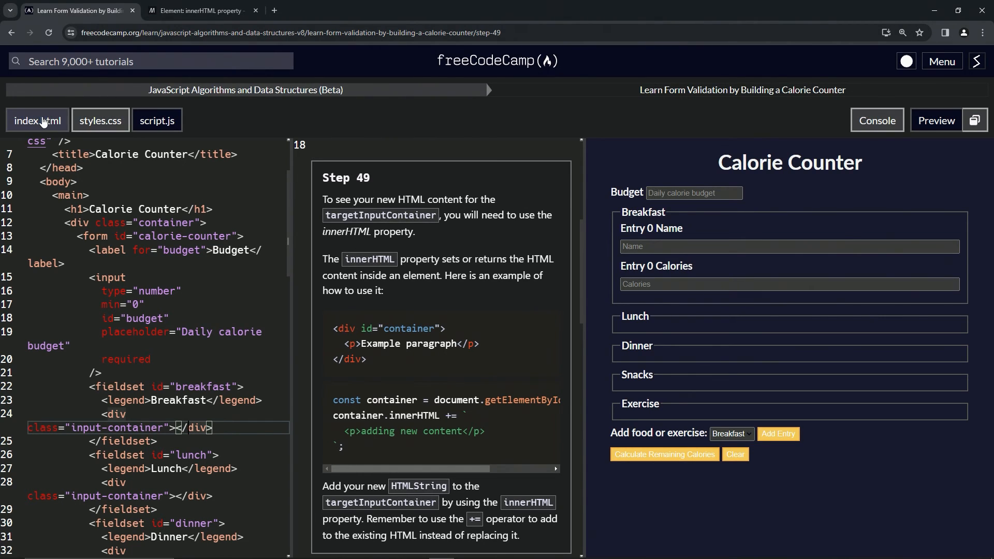
click(156, 120)
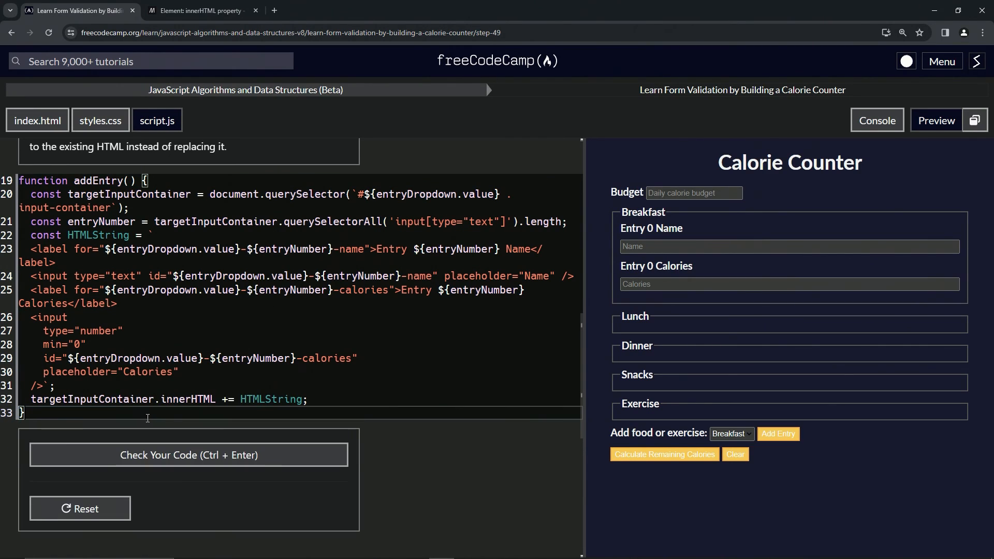
Check the finished addEntry code and submit it to reach Step 50
click(189, 455)
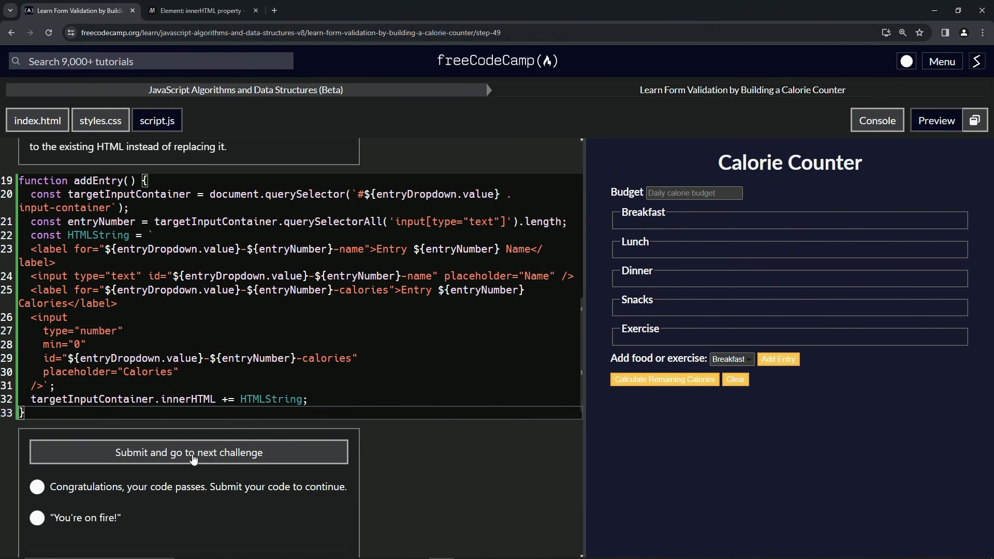
click(188, 452)
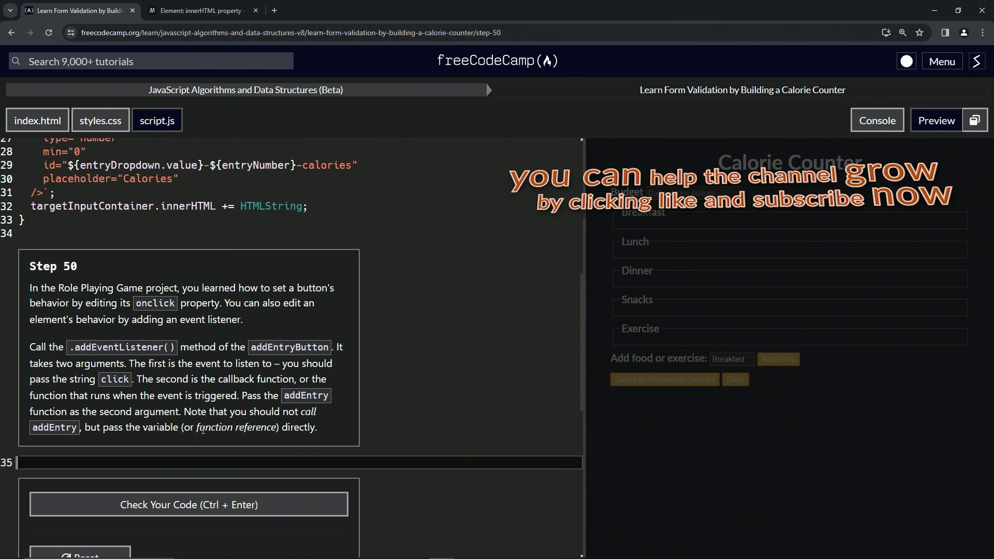